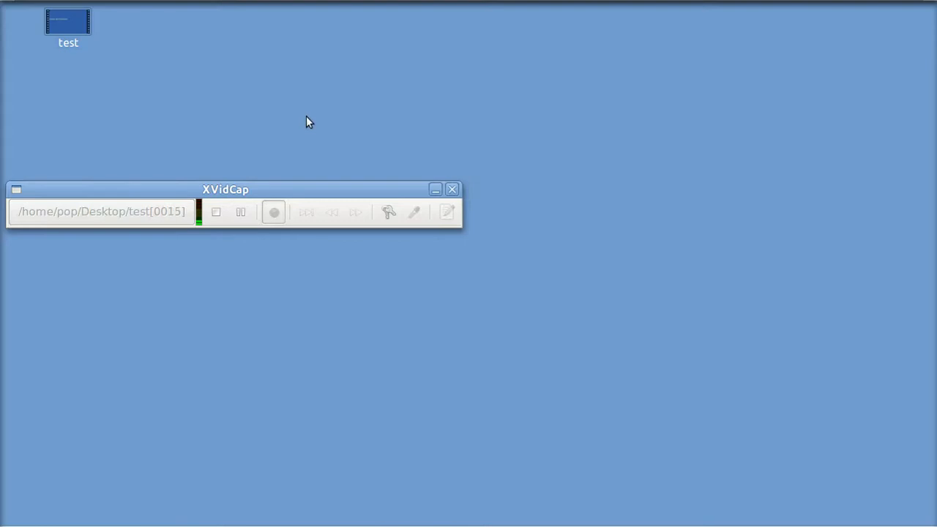
Step: Start the XVidCap screen recording
click(451, 189)
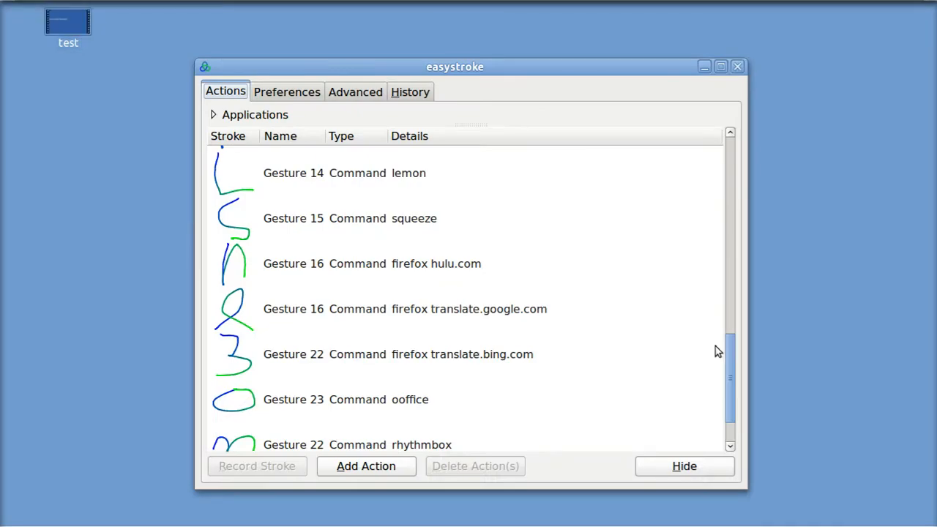
mouse_move(745, 238)
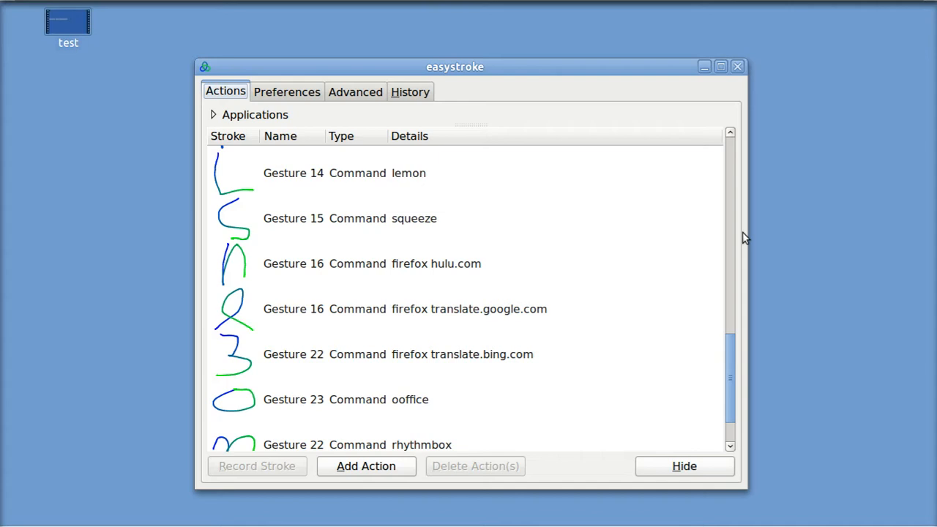
mouse_move(400, 171)
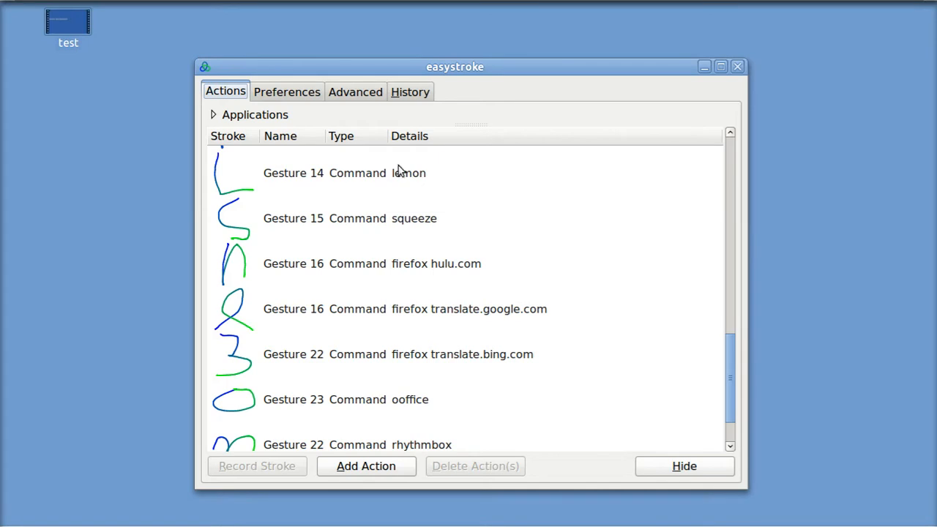
mouse_move(411, 184)
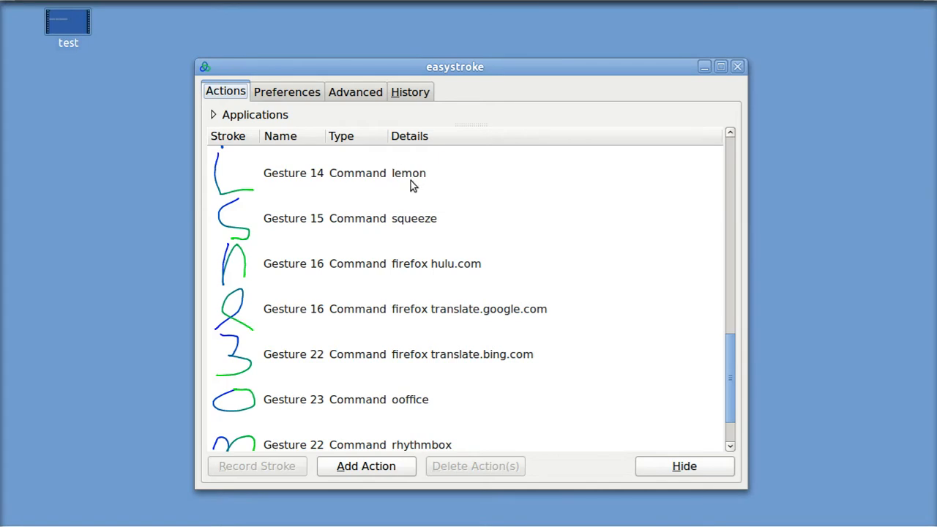
mouse_move(229, 185)
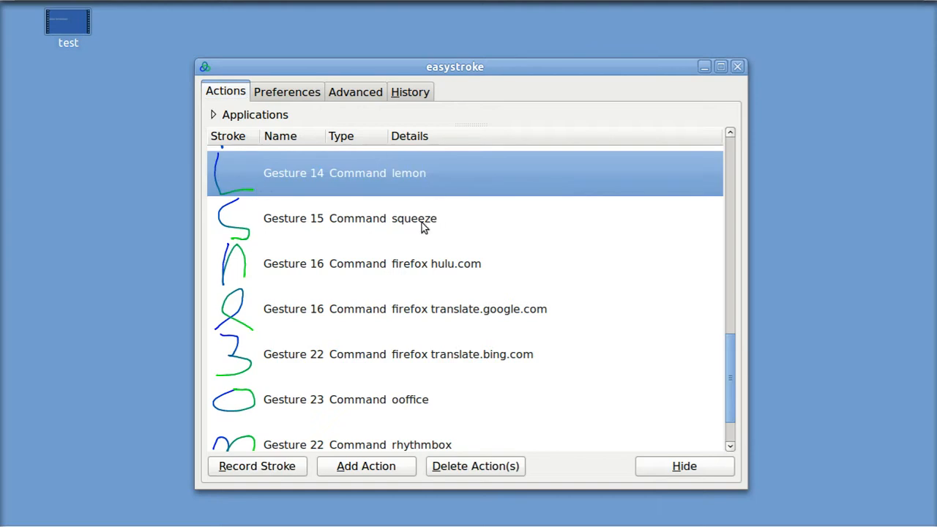
click(350, 218)
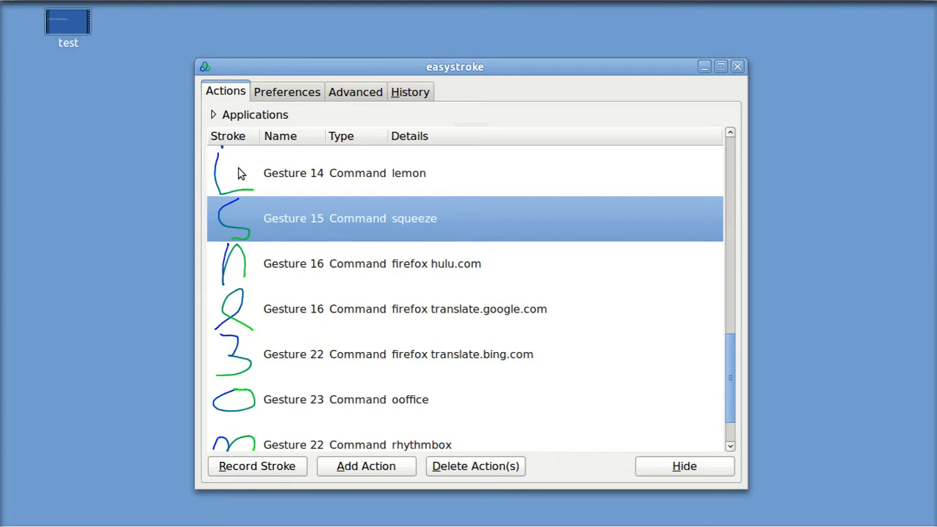
mouse_move(229, 169)
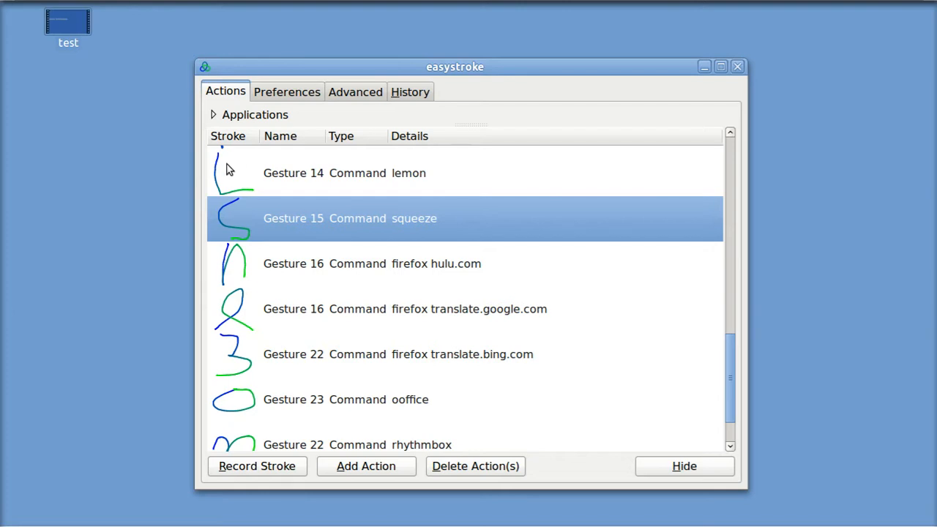
mouse_move(220, 160)
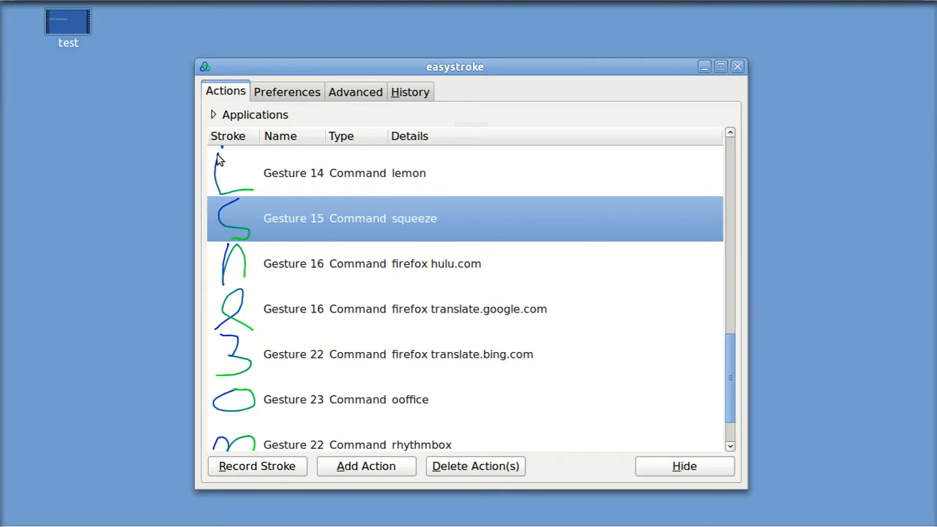
mouse_move(221, 193)
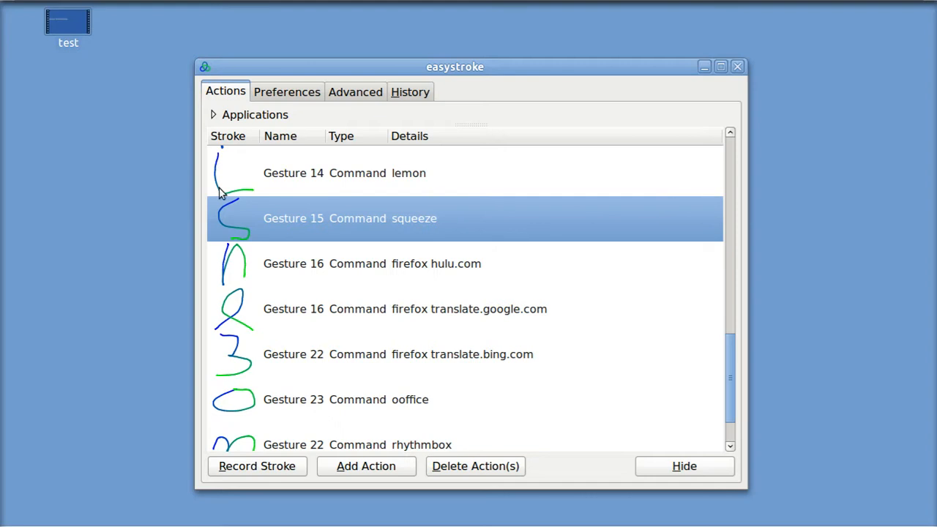
mouse_move(255, 196)
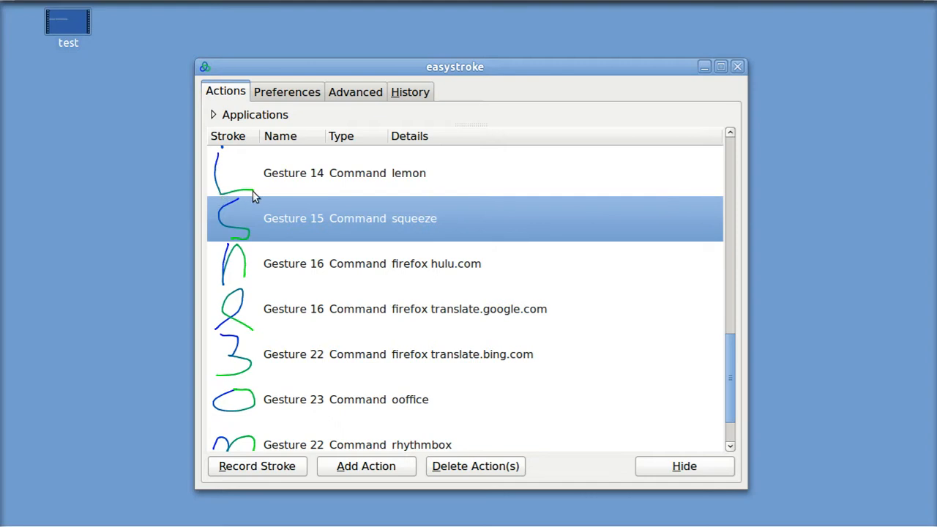
mouse_move(254, 221)
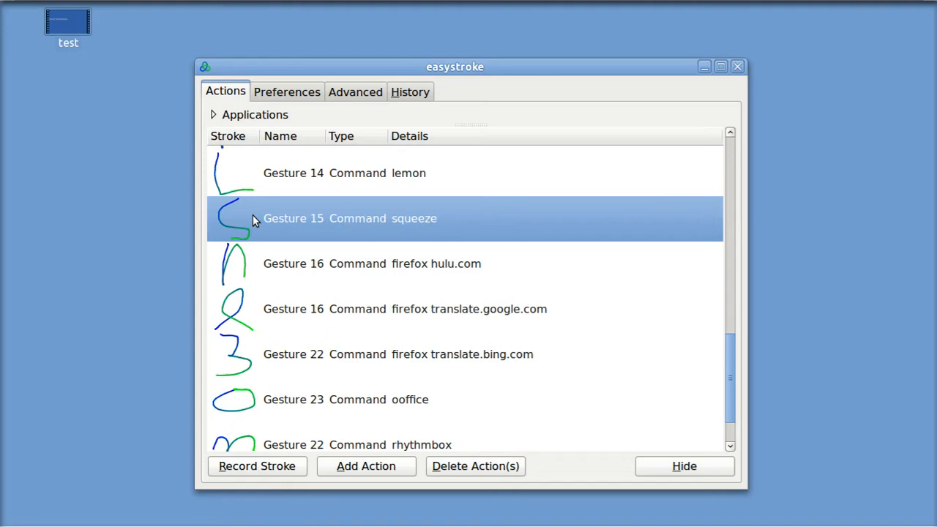
mouse_move(234, 204)
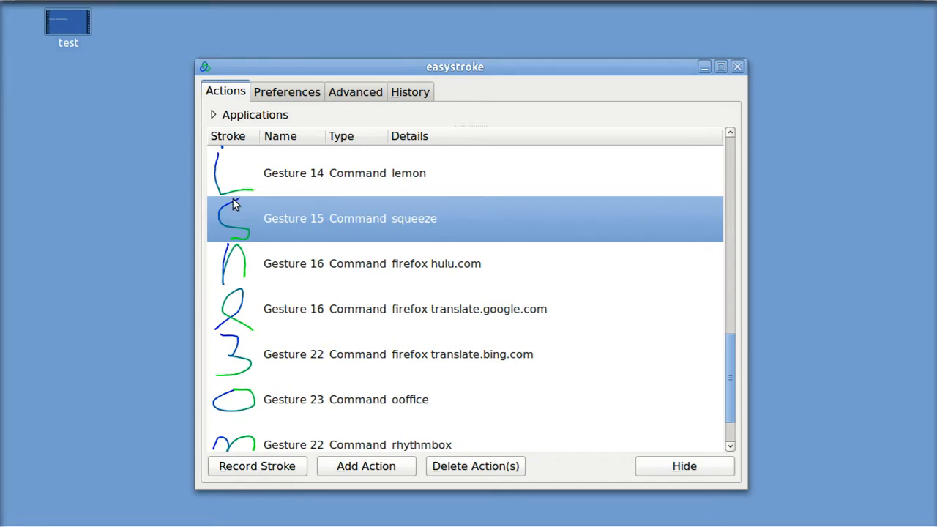
mouse_move(262, 224)
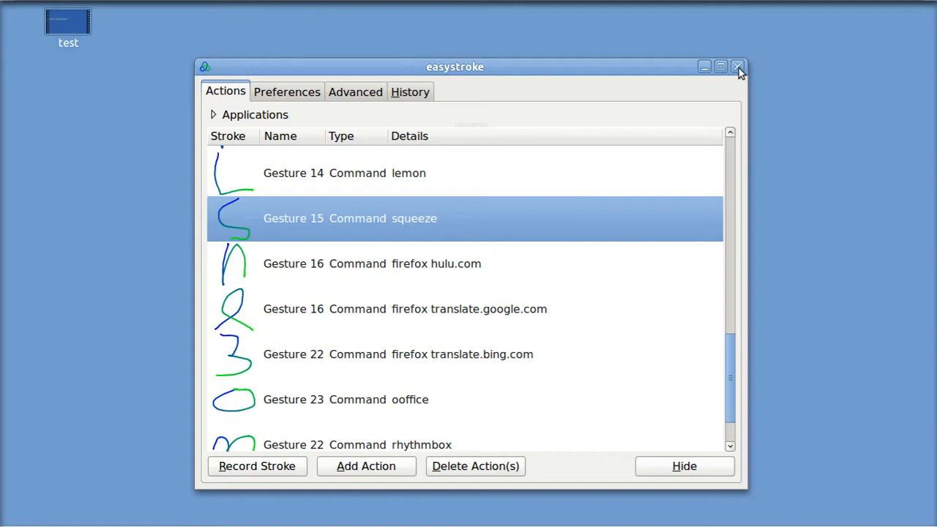
Step: Close the easystroke gesture window and double-click the desktop
click(737, 66)
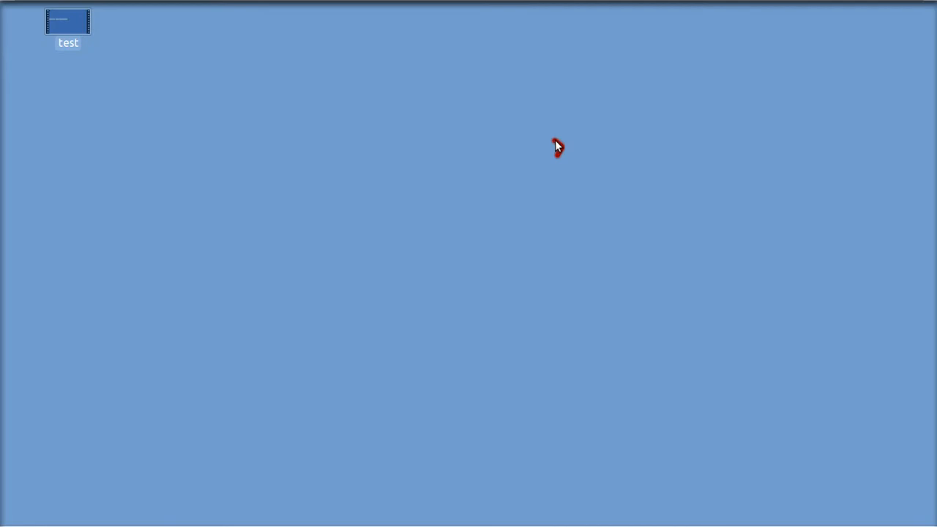
double_click(68, 21)
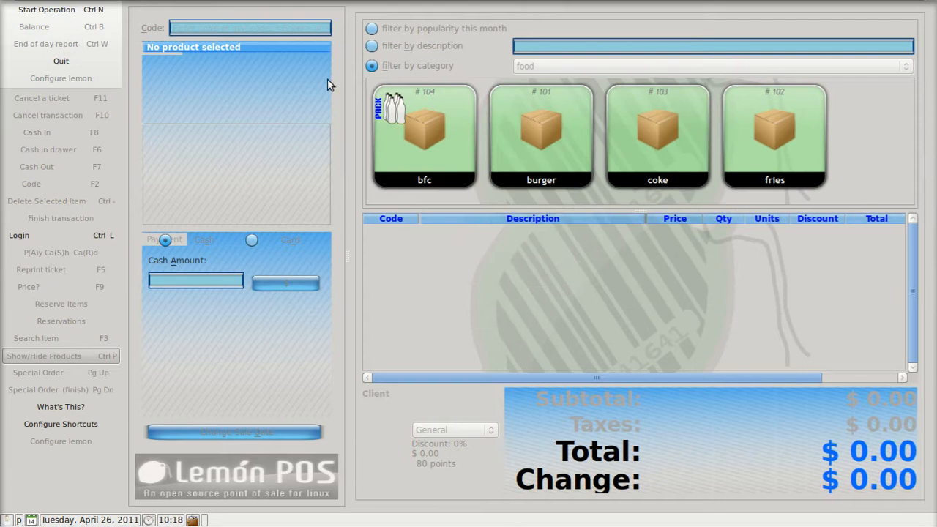
mouse_move(46, 10)
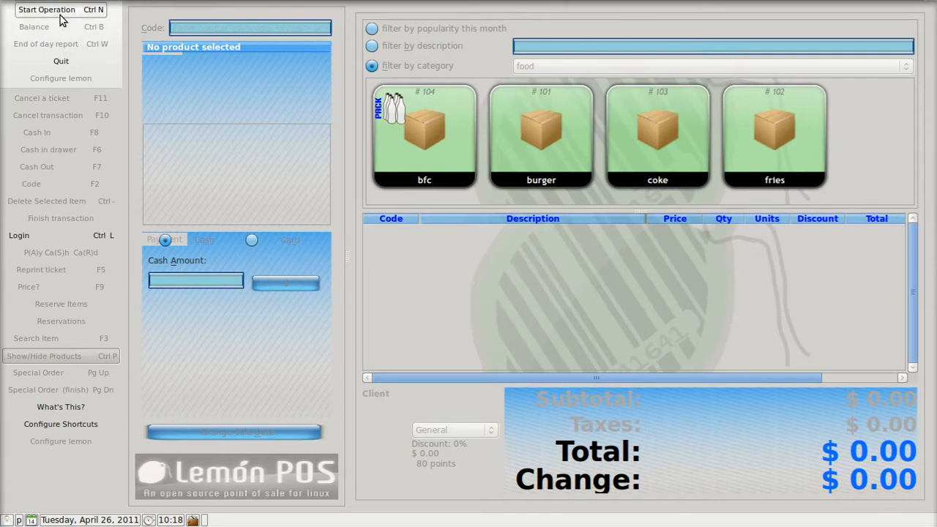
mouse_move(47, 10)
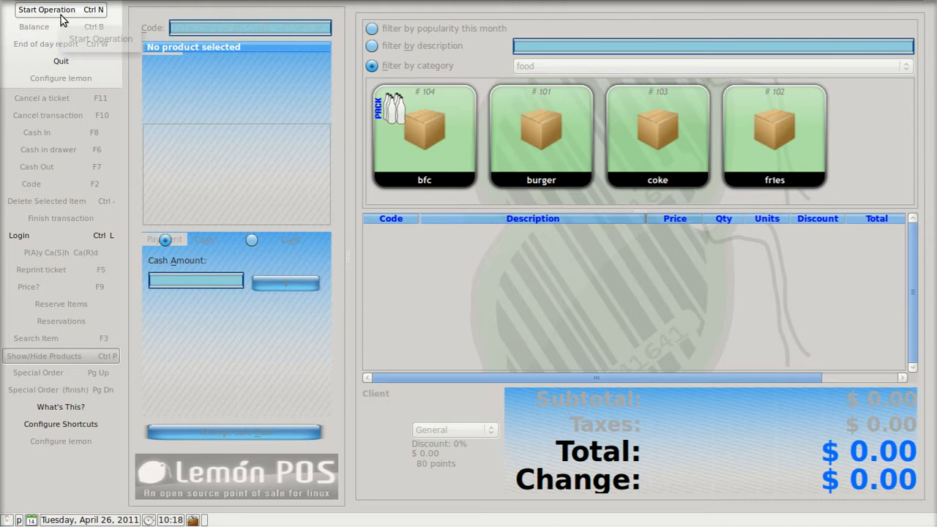
mouse_move(58, 311)
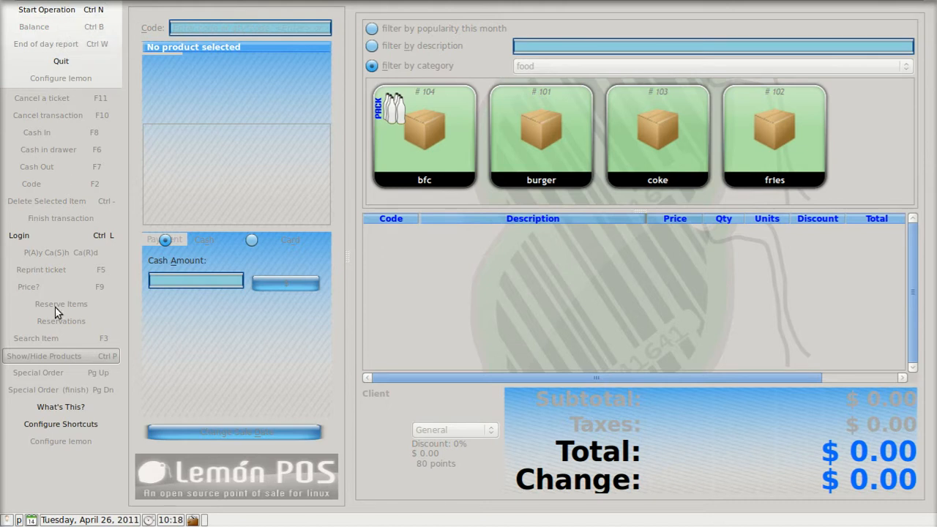
mouse_move(48, 36)
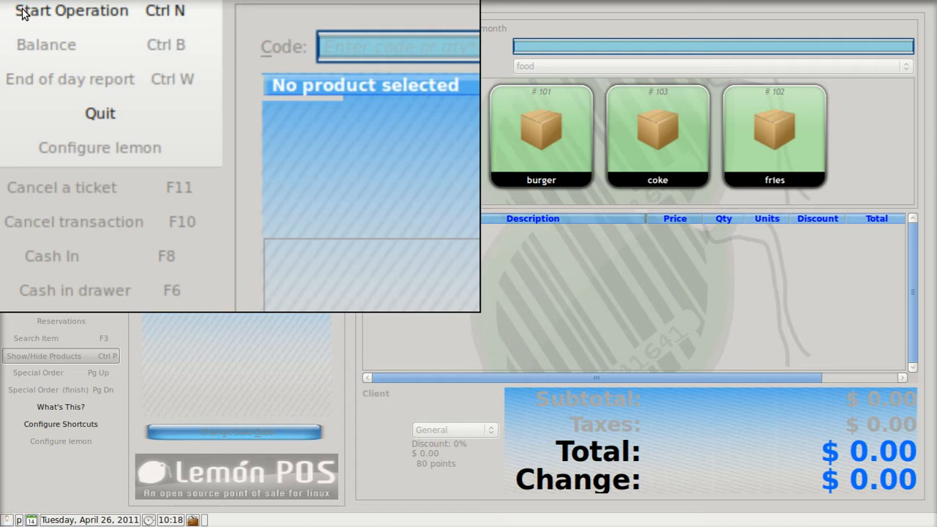
Step: Start a register operation with a cash drawer deposit of 100
click(75, 289)
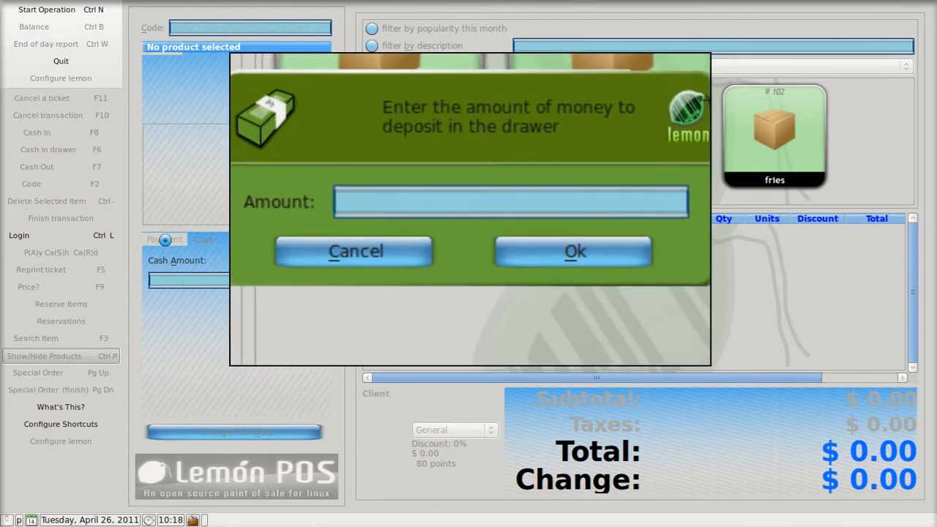
text(100)
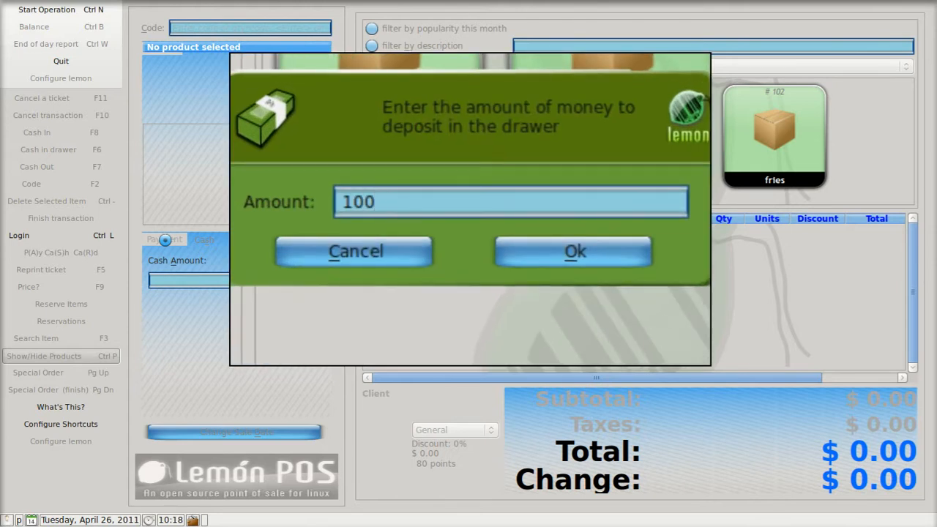
click(574, 251)
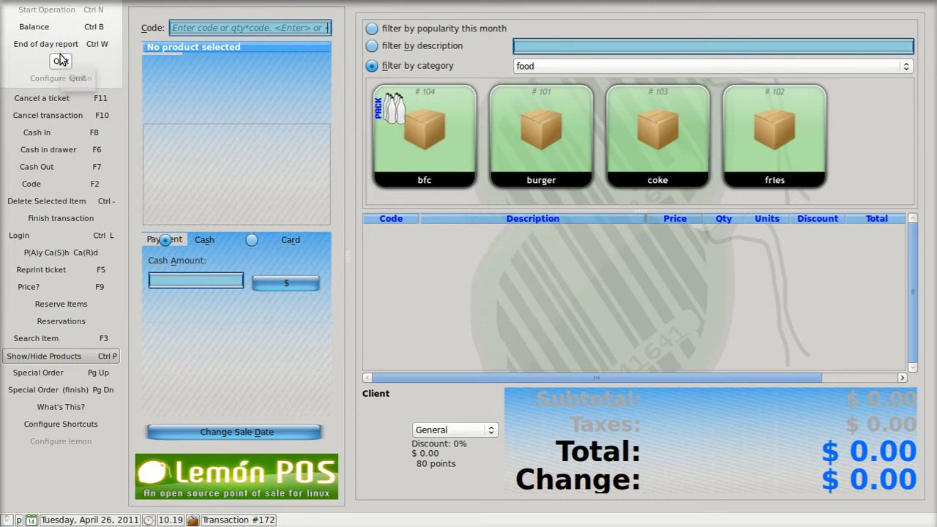
mouse_move(37, 372)
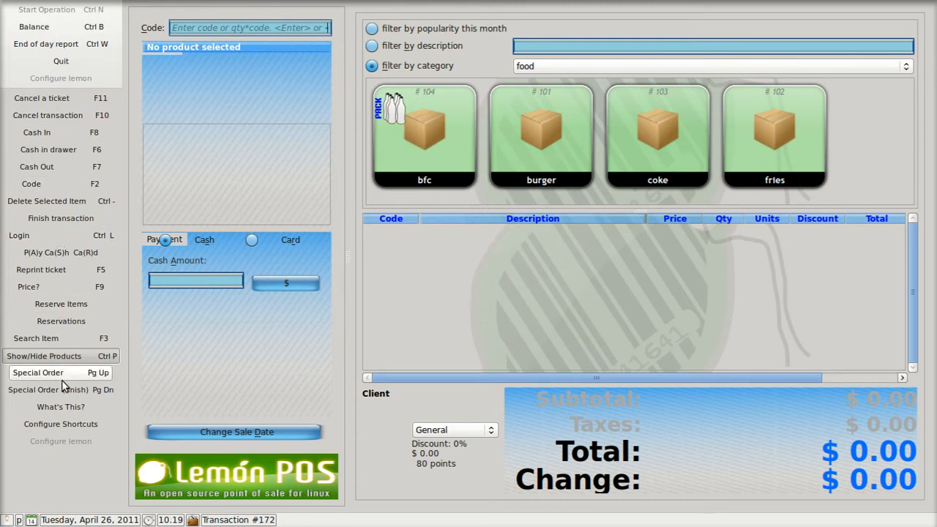
mouse_move(59, 115)
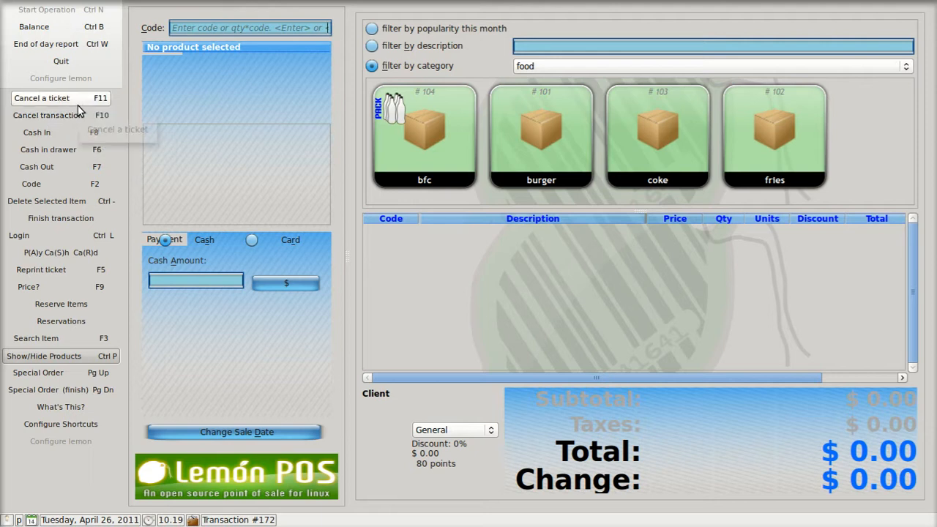
mouse_move(59, 132)
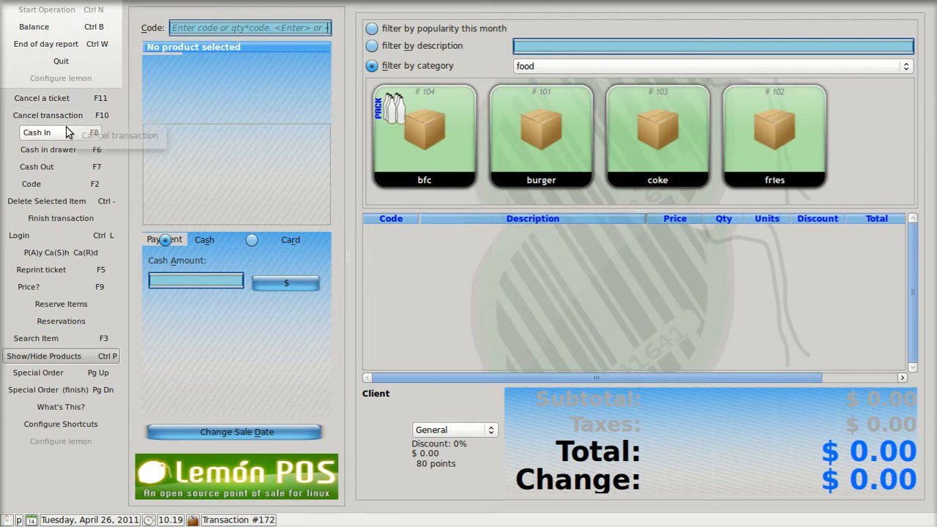
mouse_move(19, 235)
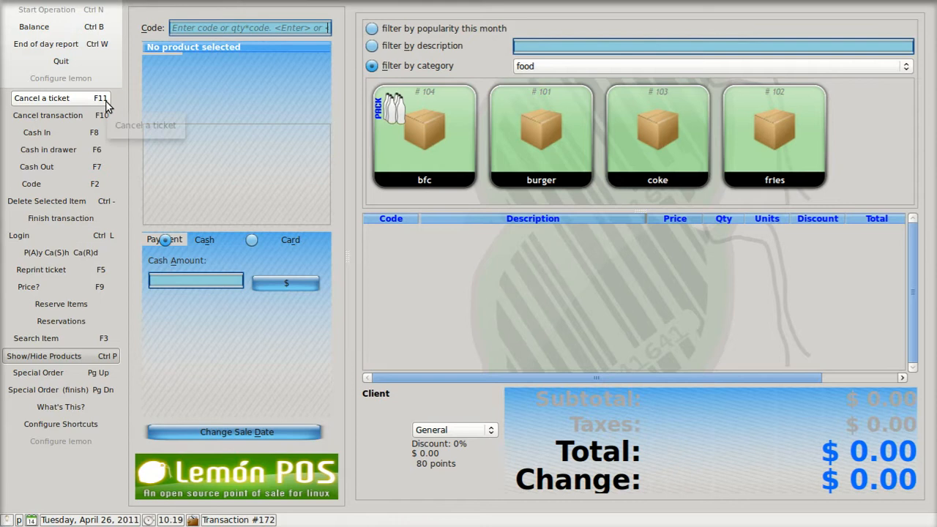
mouse_move(99, 137)
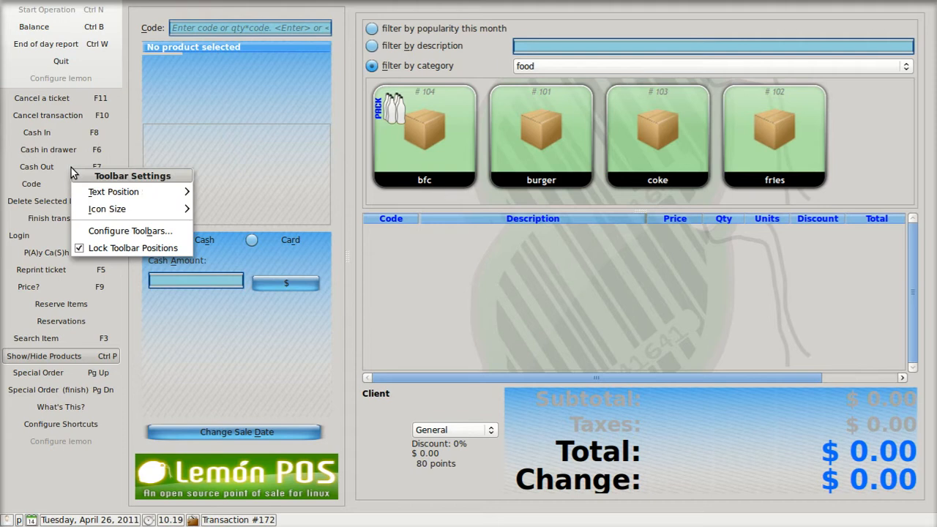
mouse_move(130, 230)
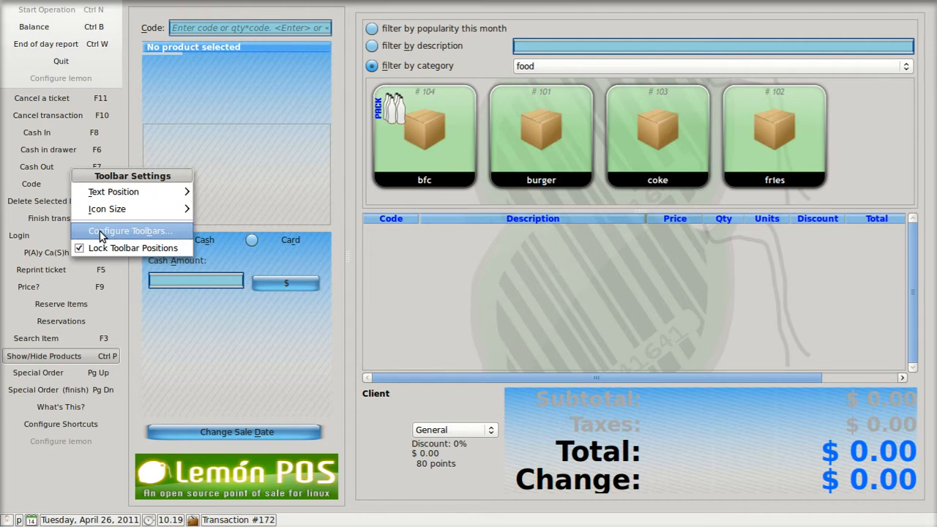
Step: Open Configure Toolbars and browse Cash in drawer, Cash Out and other current actions
click(129, 231)
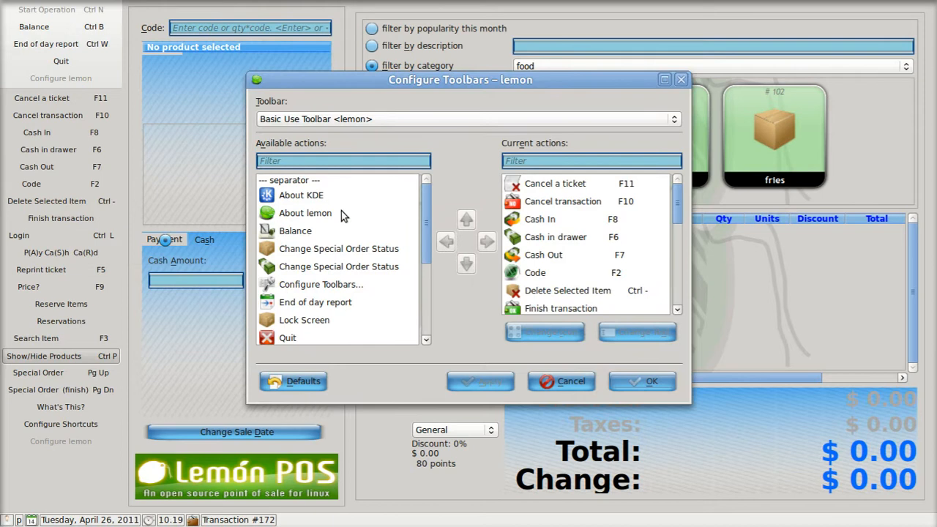
mouse_move(317, 286)
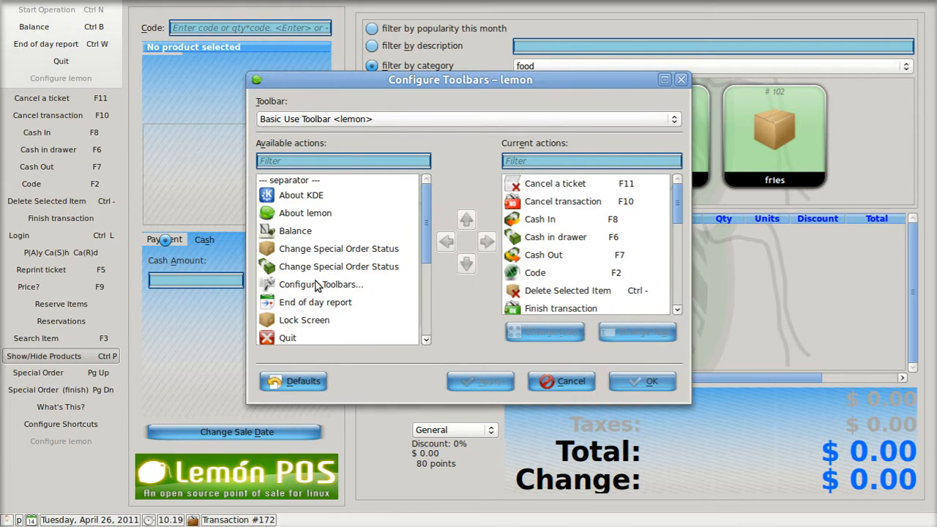
mouse_move(489, 247)
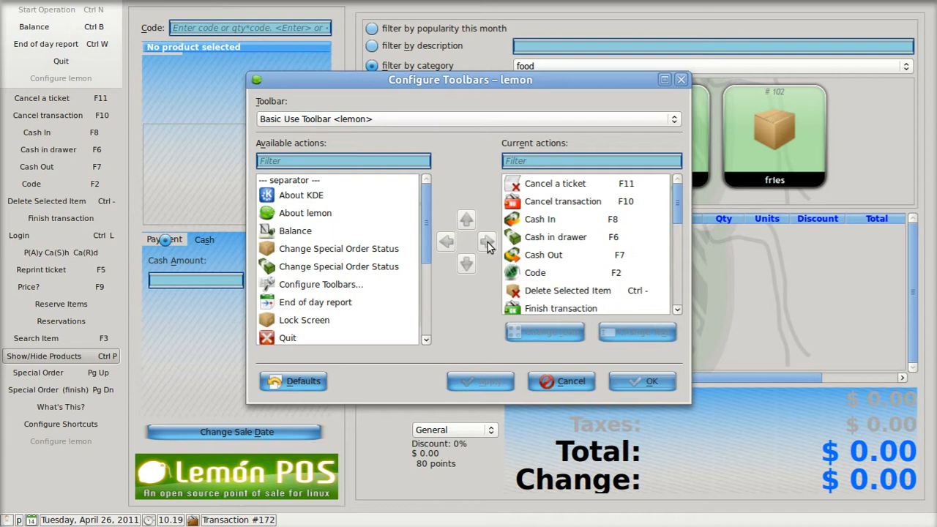
mouse_move(639, 256)
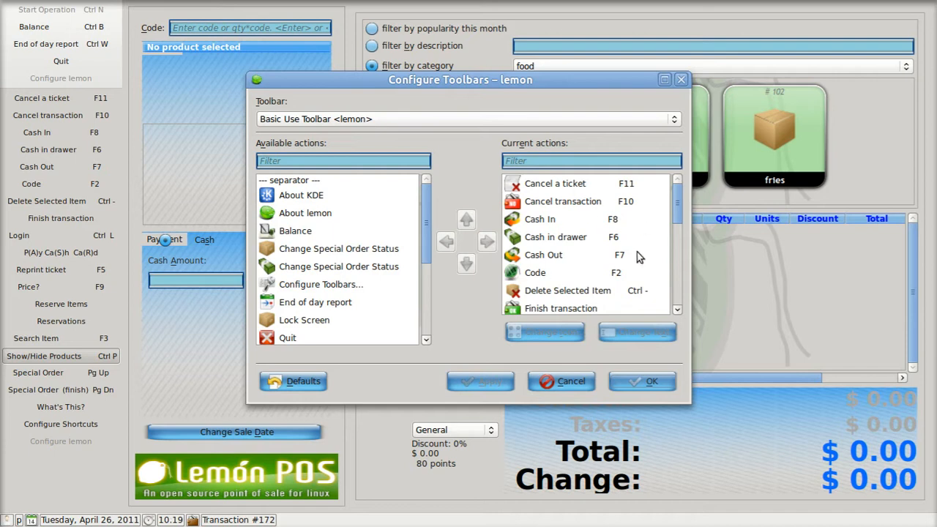
mouse_move(612, 204)
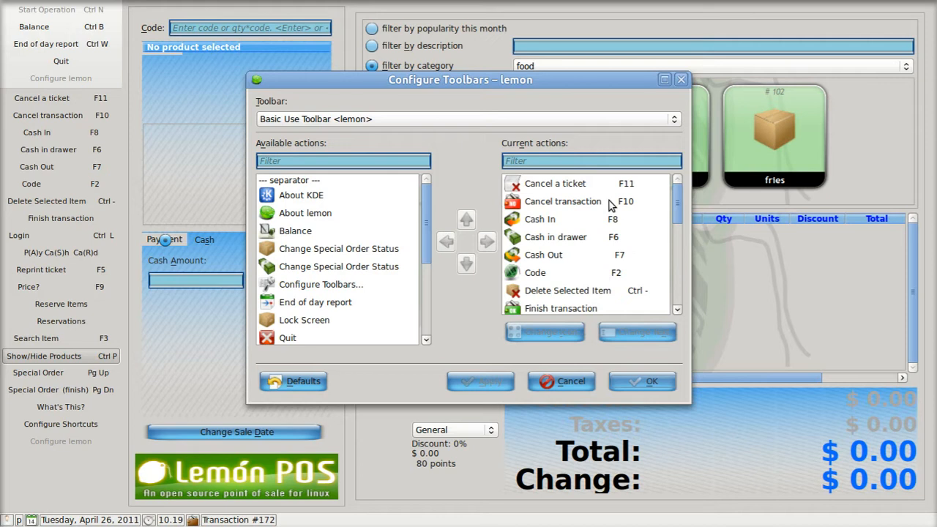
mouse_move(603, 242)
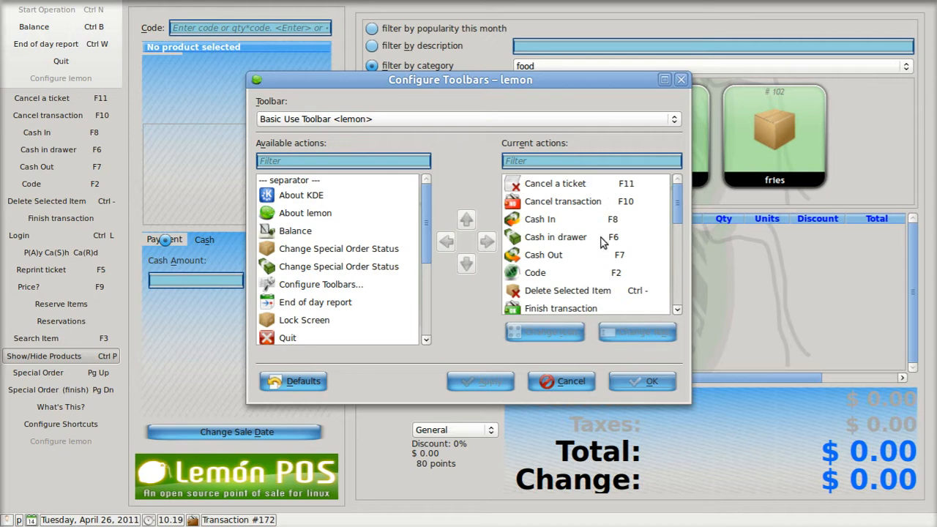
mouse_move(560, 298)
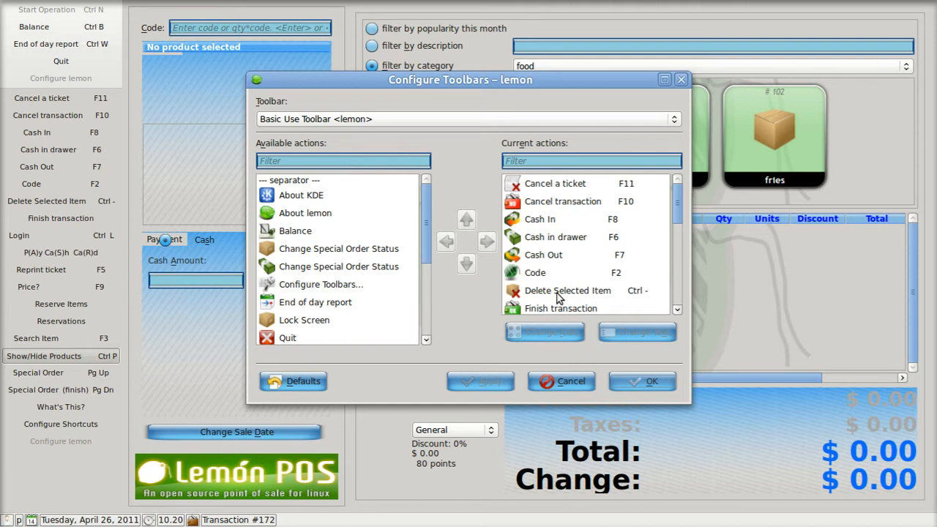
mouse_move(604, 232)
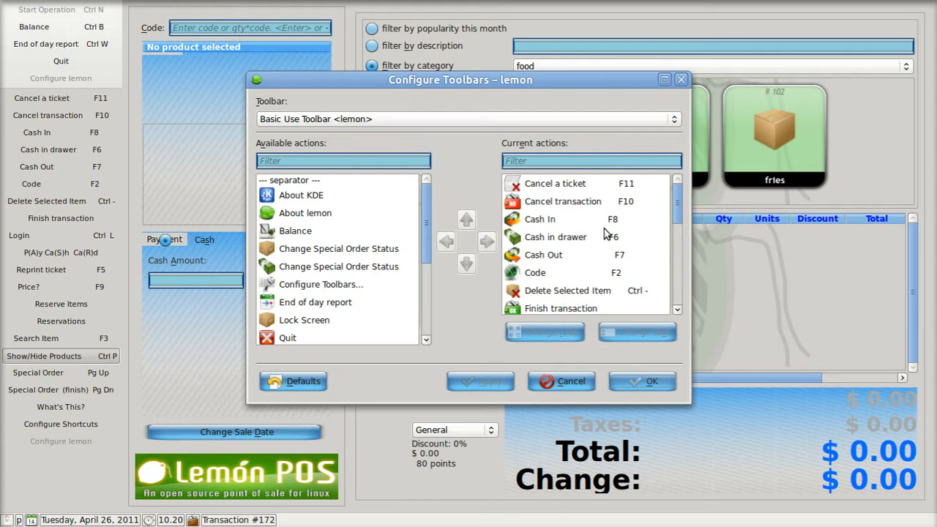
mouse_move(678, 221)
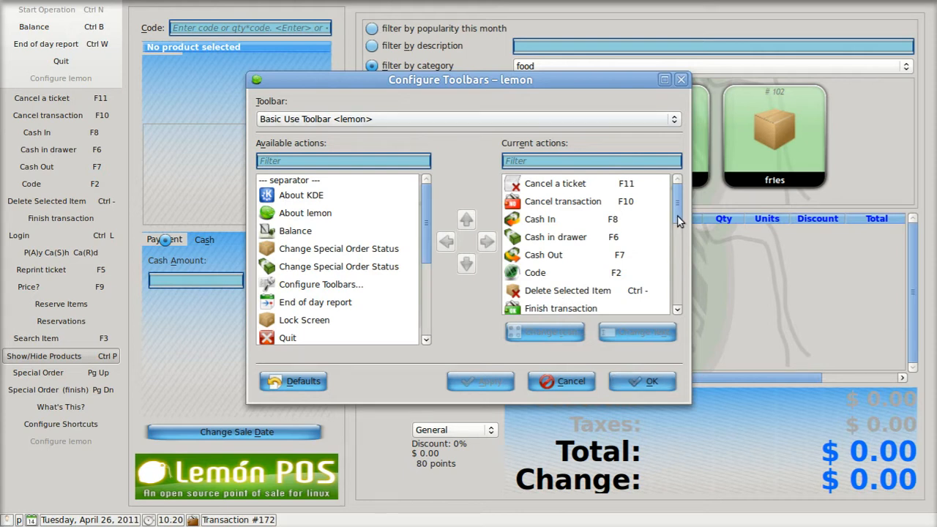
click(555, 237)
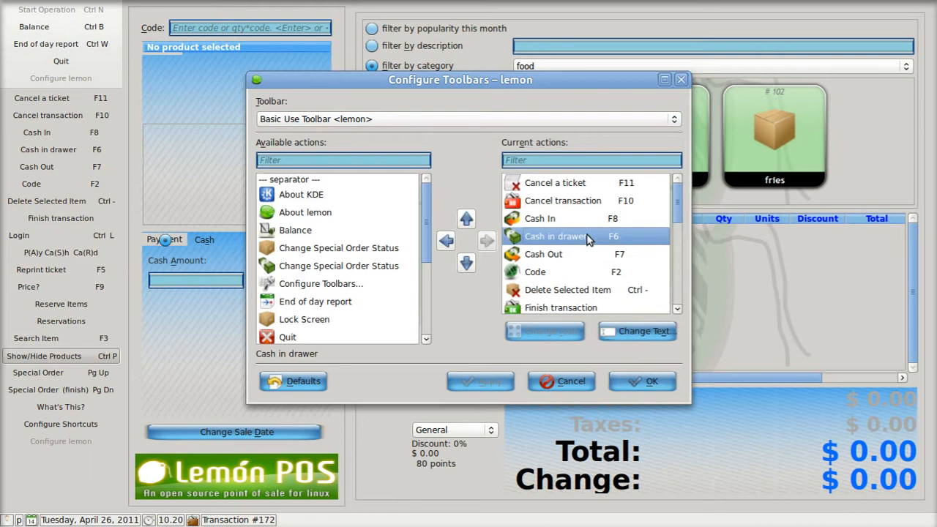
click(543, 254)
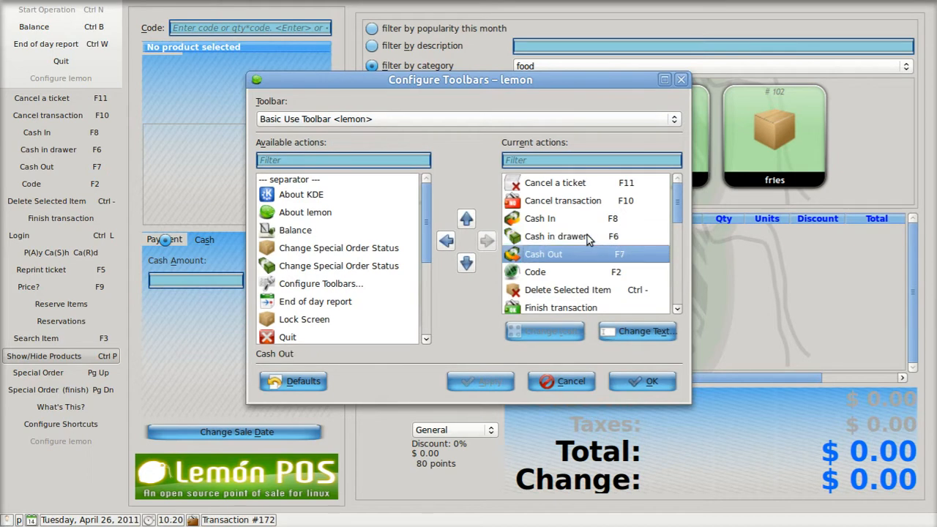
click(578, 289)
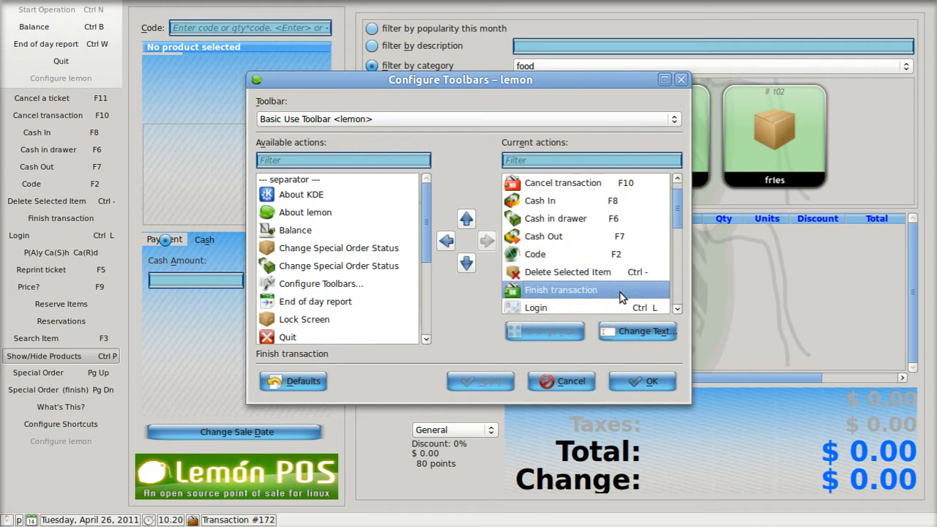
mouse_move(645, 296)
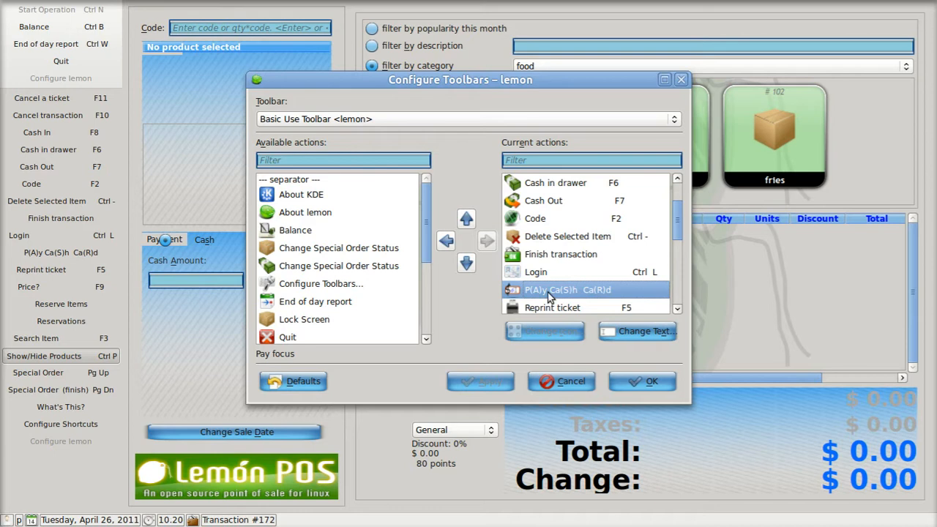
mouse_move(540, 302)
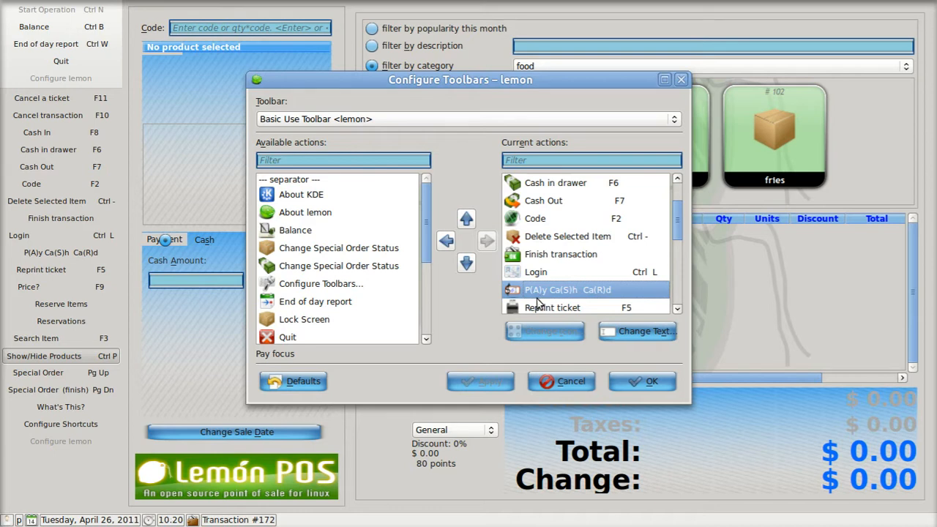
mouse_move(571, 306)
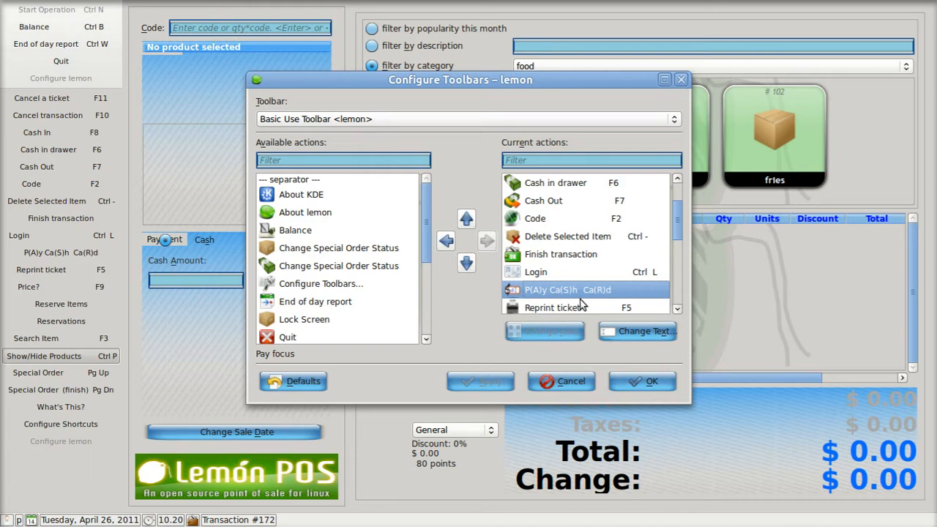
mouse_move(604, 305)
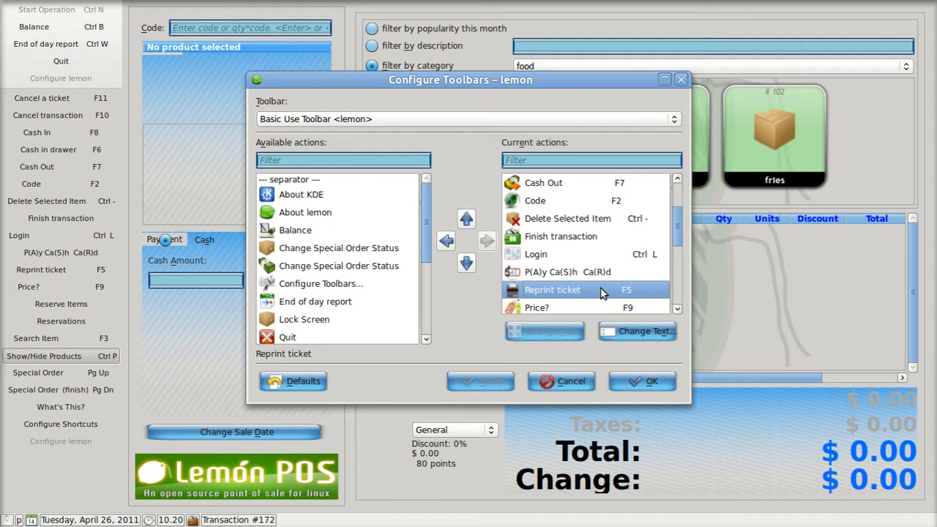
Step: Relabel the pay action's icon text to 'P(A)y Ca(S)h Ca(R)d (ALT)'
click(563, 272)
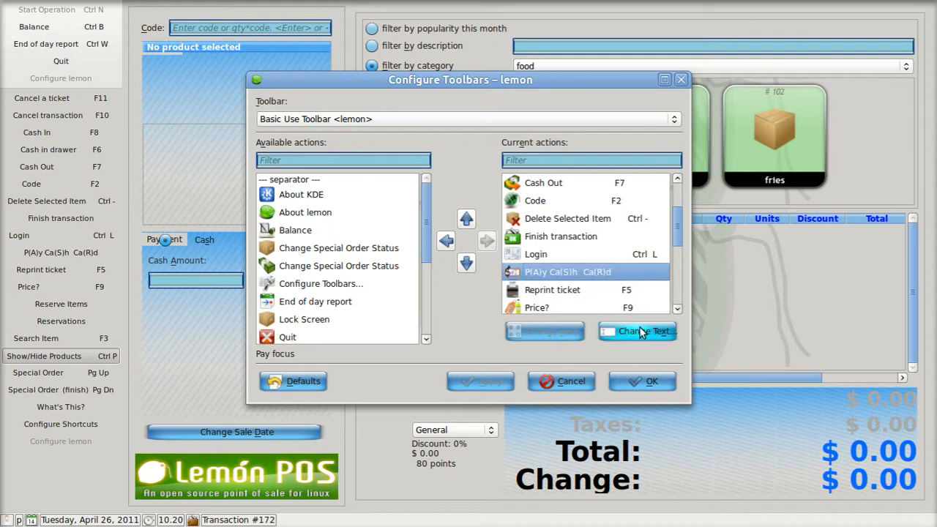
click(636, 331)
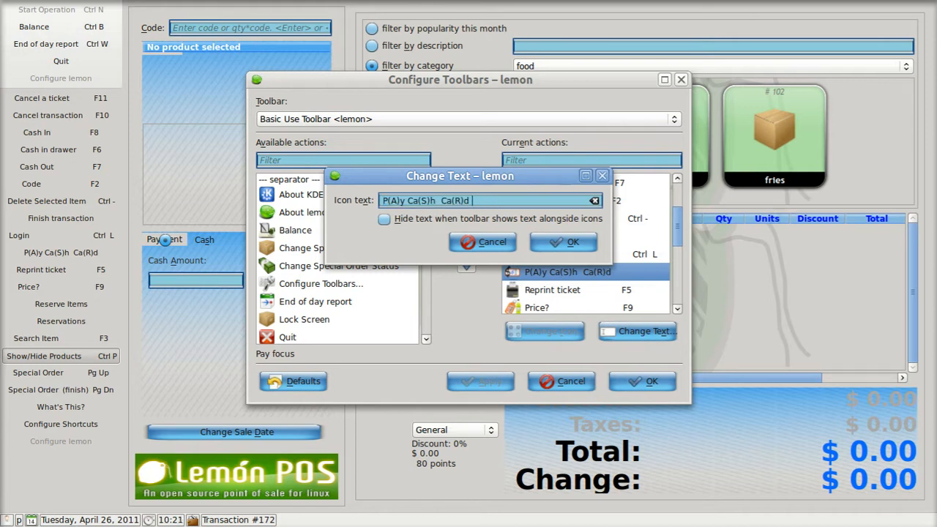
text(()
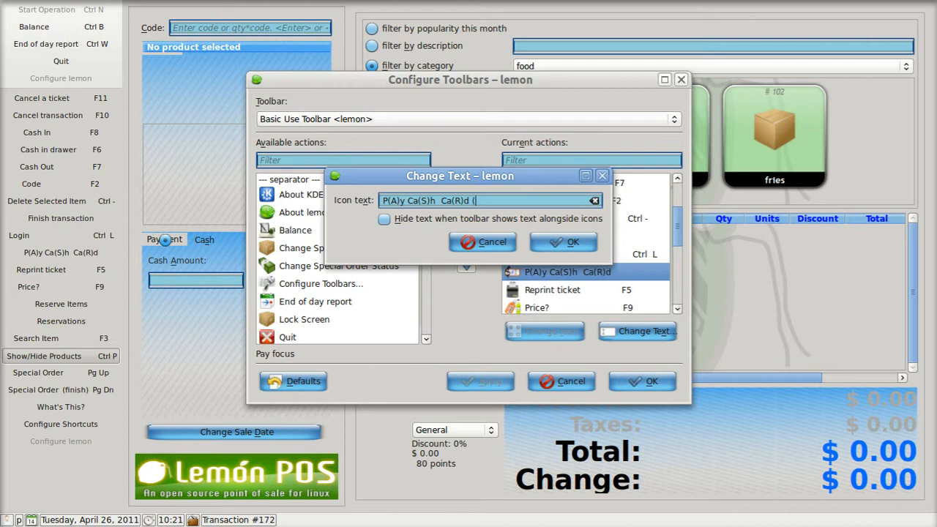
text(A)
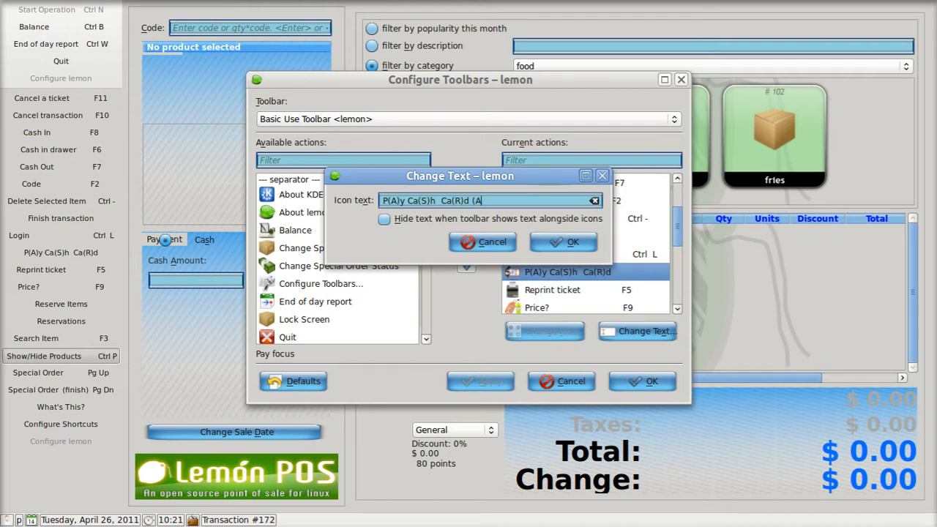
text(LT))
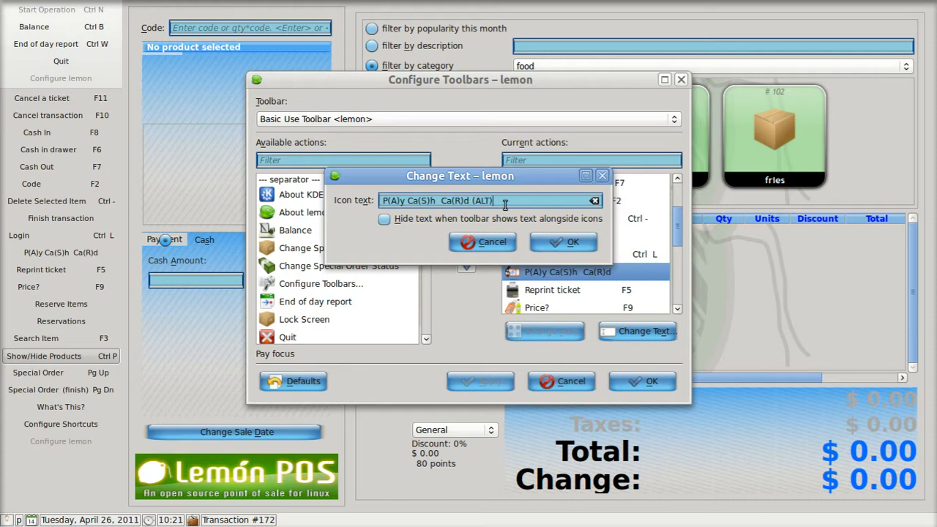
mouse_move(460, 206)
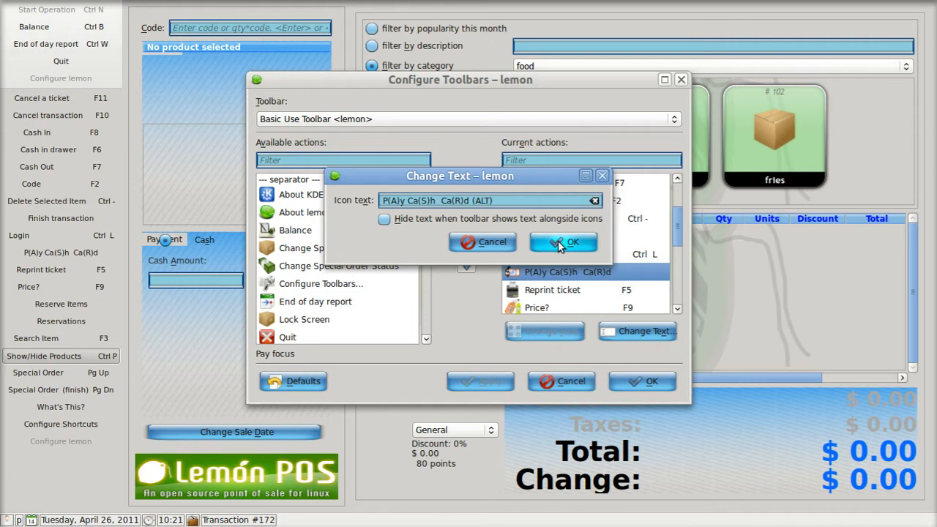
click(563, 242)
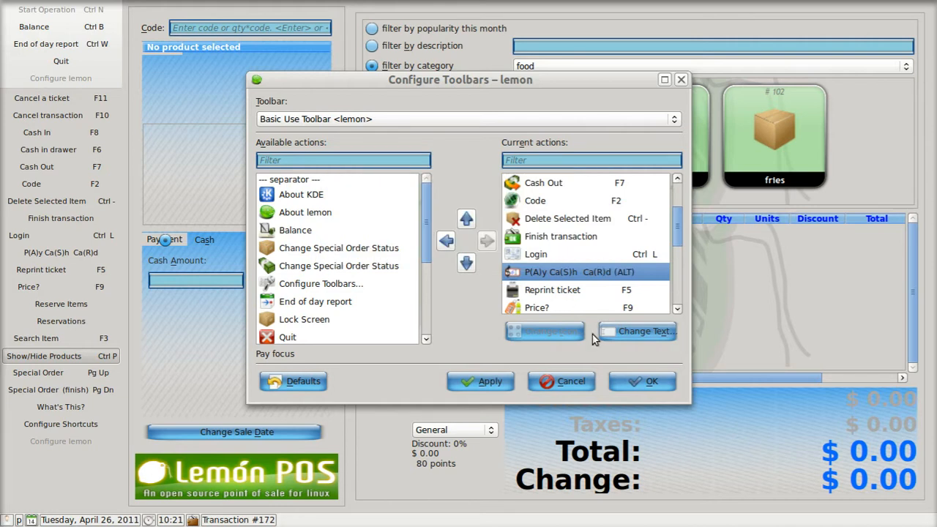
Step: Apply the toolbar configuration and close the dialog
click(642, 380)
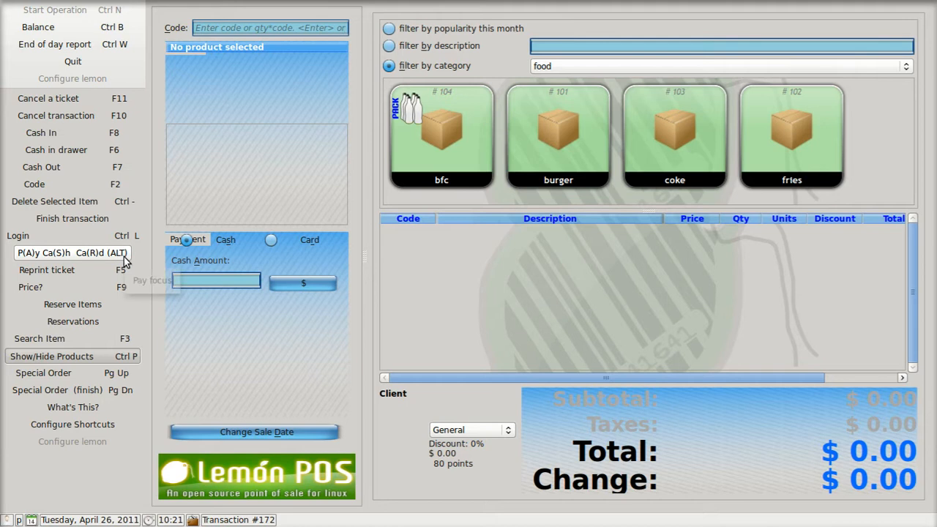
mouse_move(122, 229)
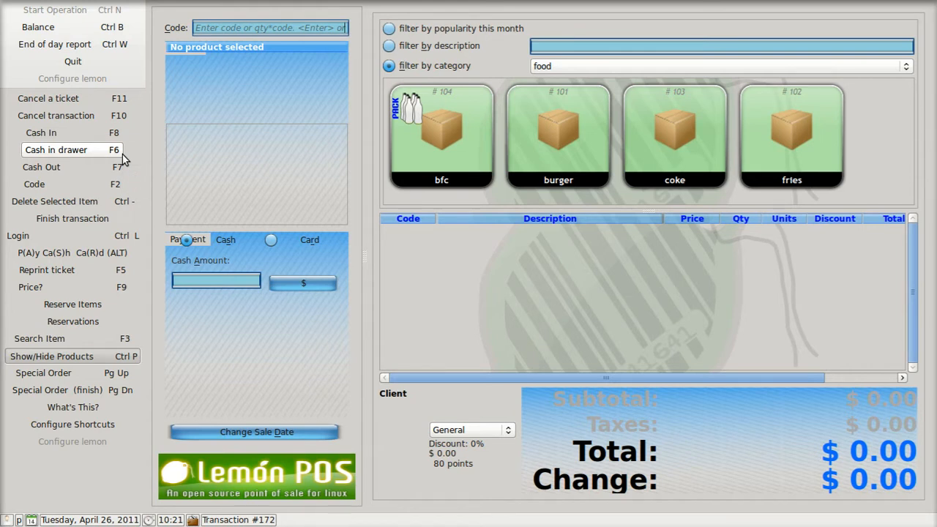
mouse_move(72, 425)
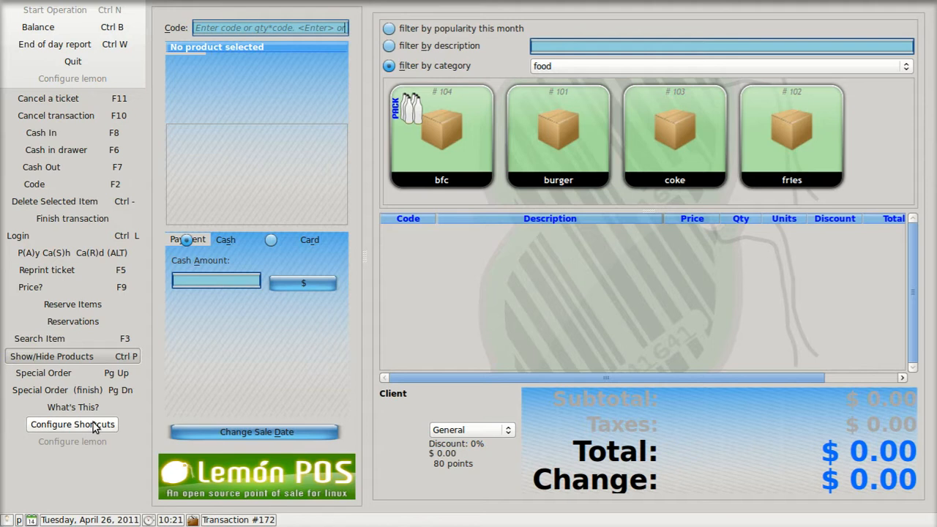
mouse_move(72, 423)
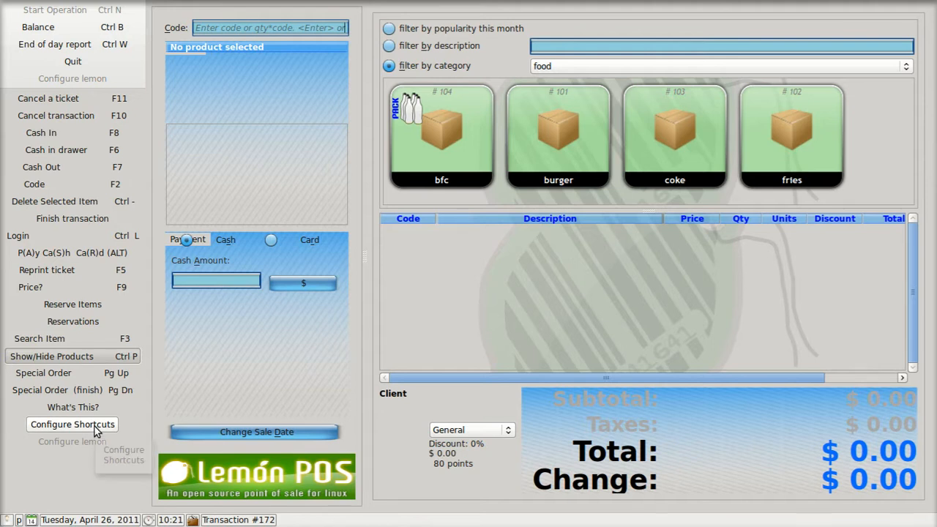
click(72, 423)
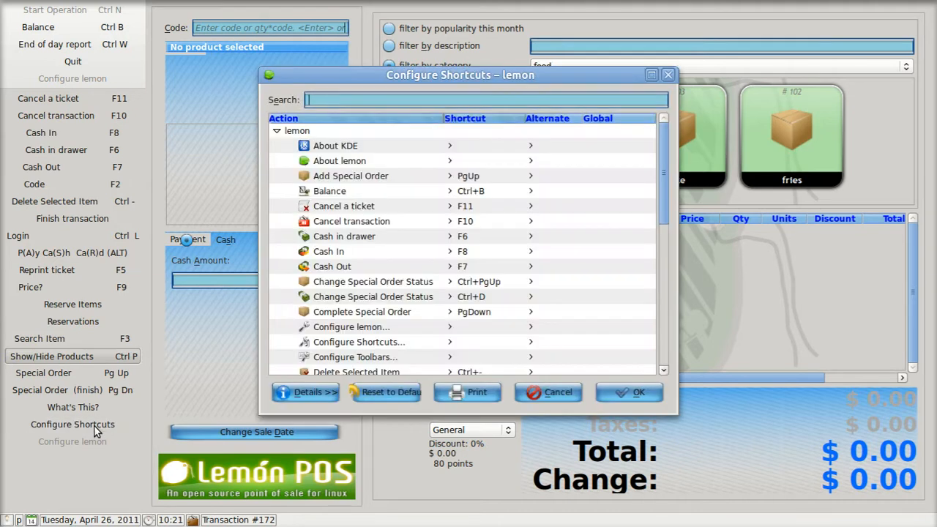
mouse_move(351, 228)
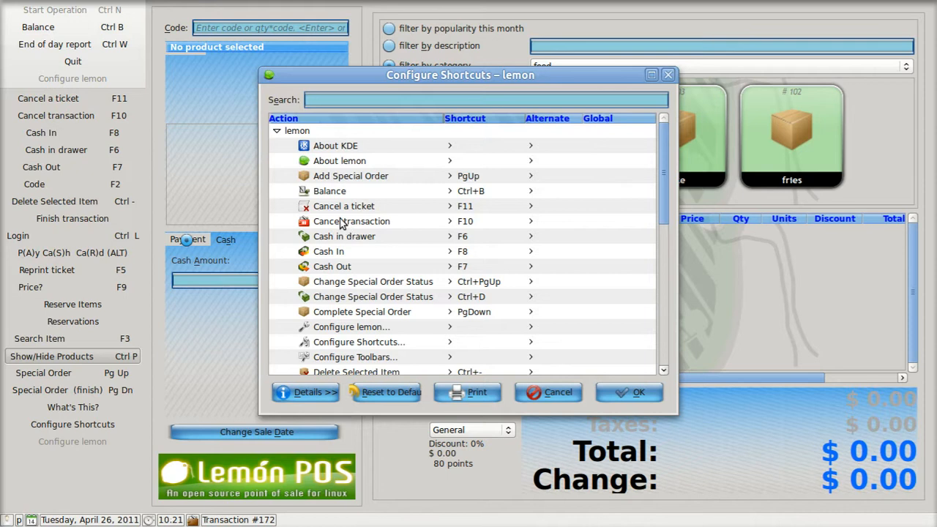
click(344, 206)
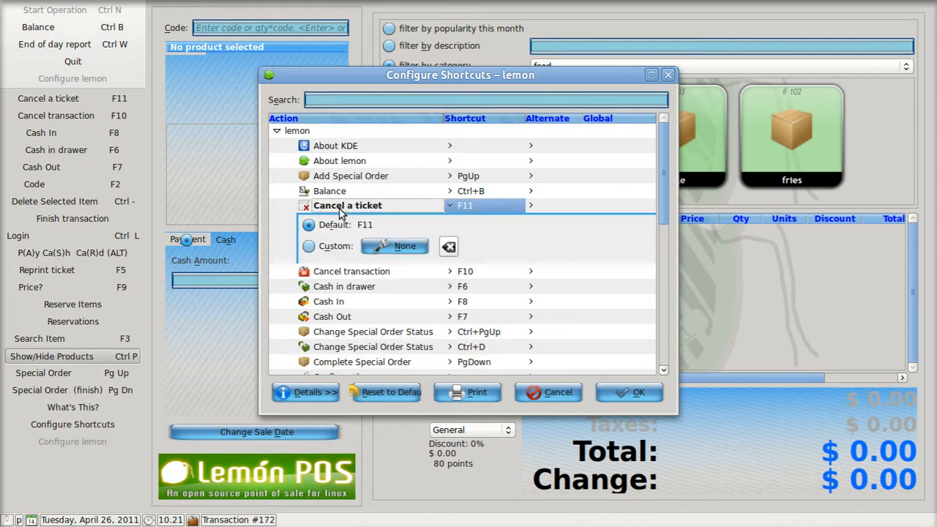
mouse_move(469, 212)
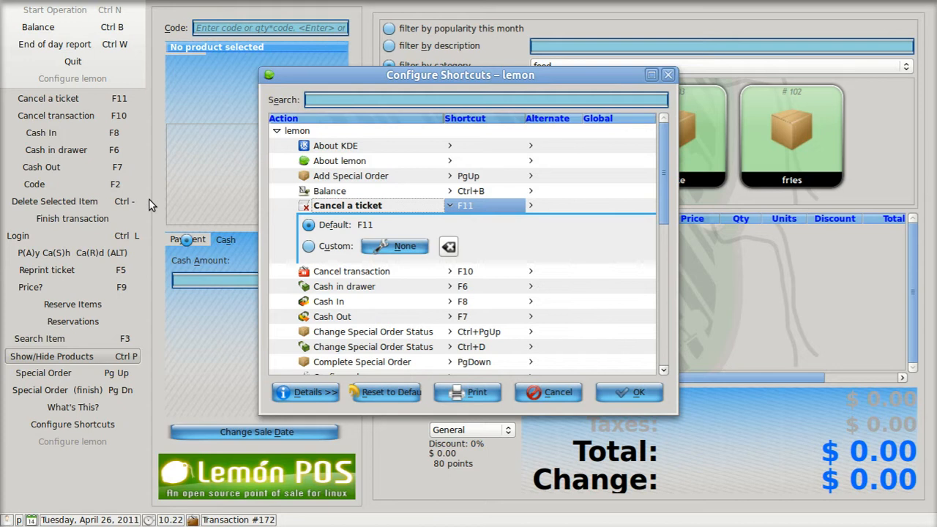
mouse_move(120, 108)
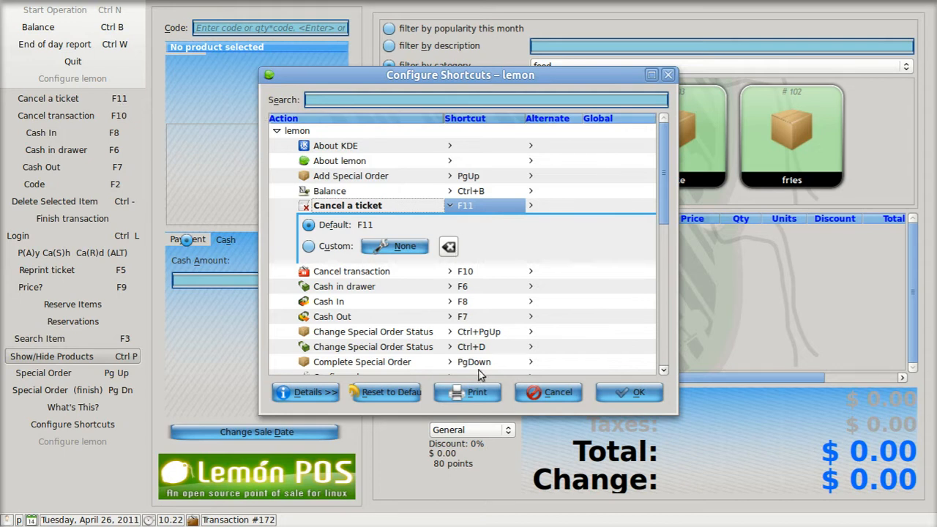
mouse_move(476, 392)
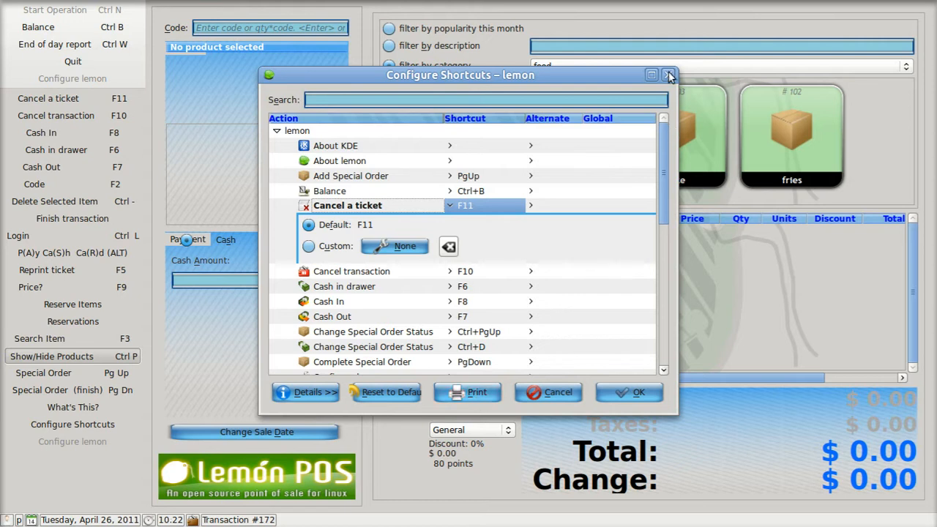
click(668, 75)
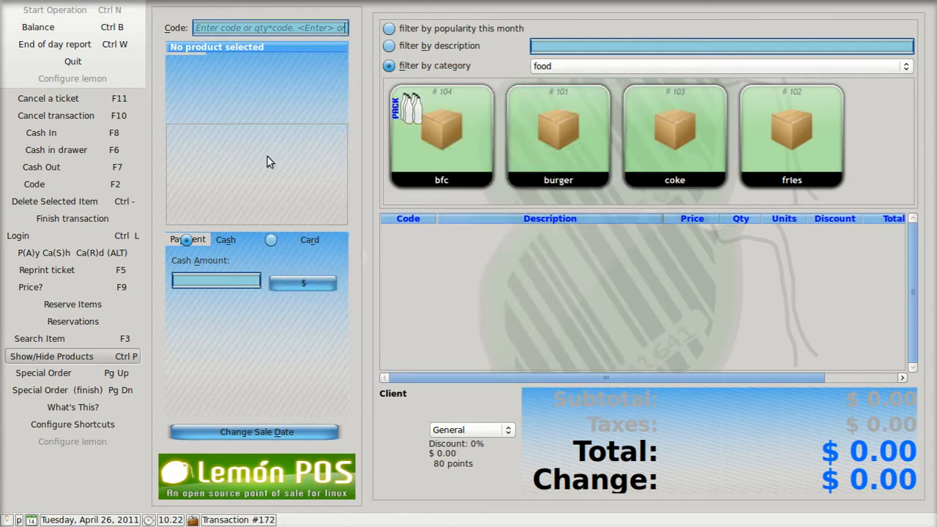
mouse_move(72, 253)
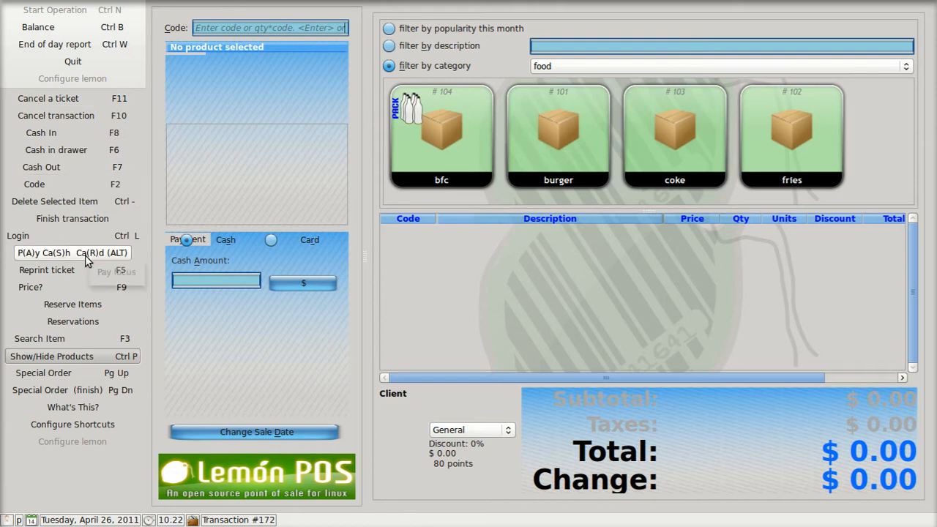
mouse_move(99, 125)
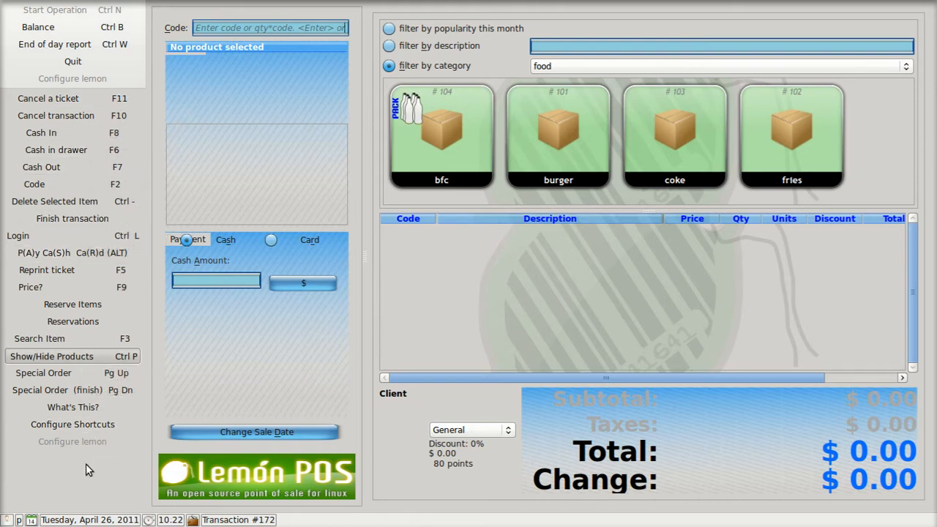
Step: Unlock the toolbar positions and show the orientation options
right_click(88, 468)
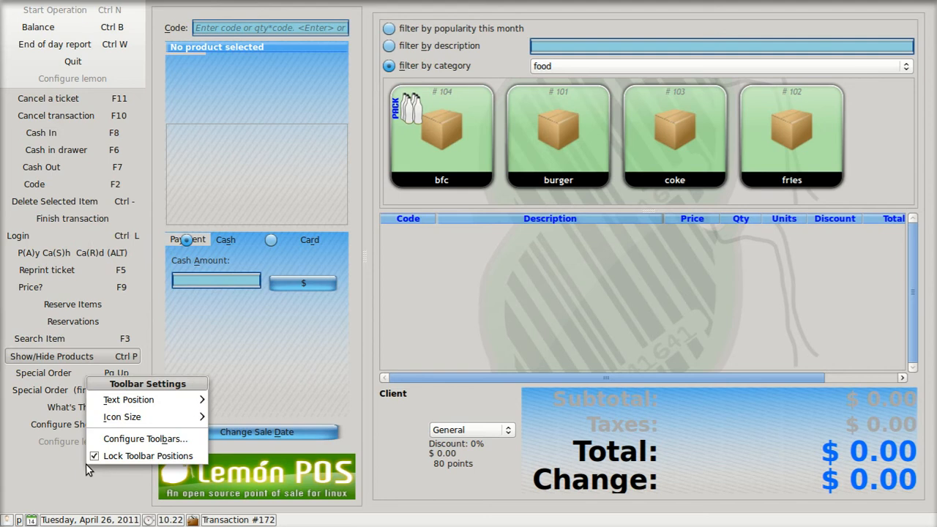
mouse_move(146, 456)
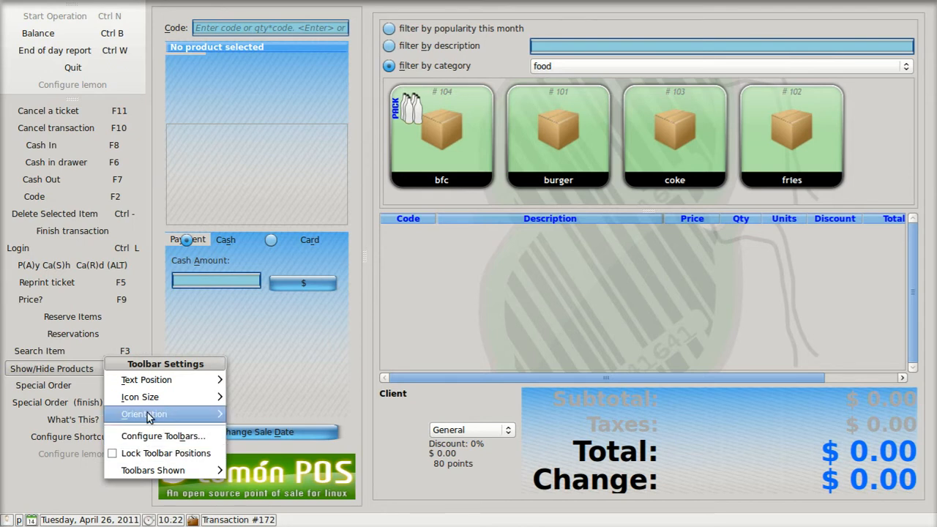
click(144, 413)
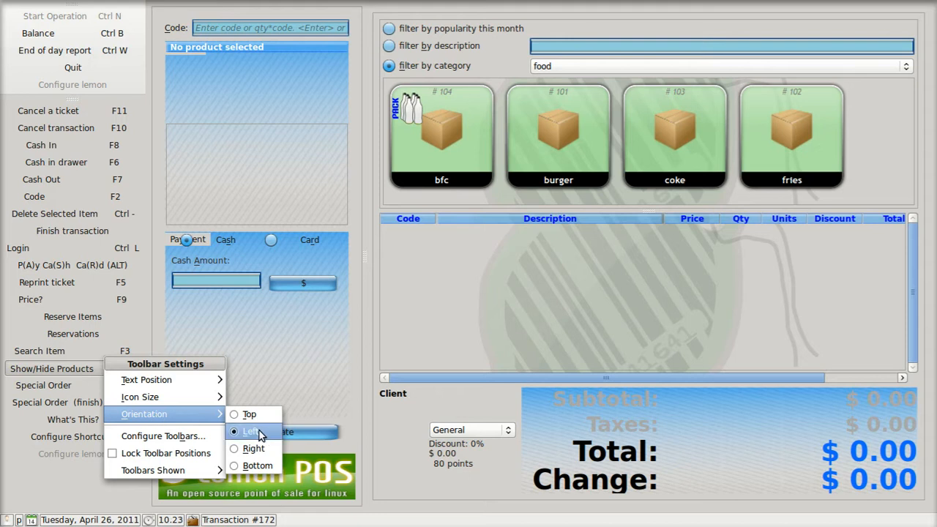
mouse_move(265, 436)
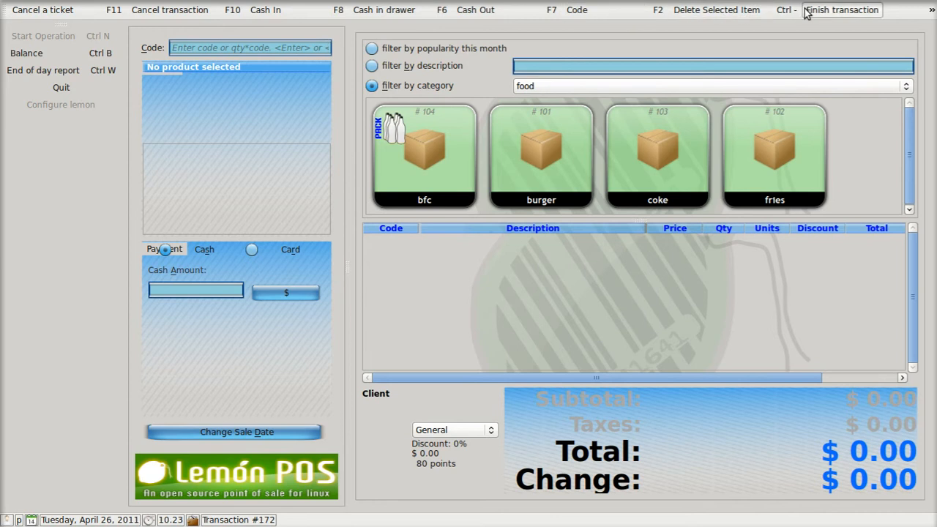
mouse_move(931, 13)
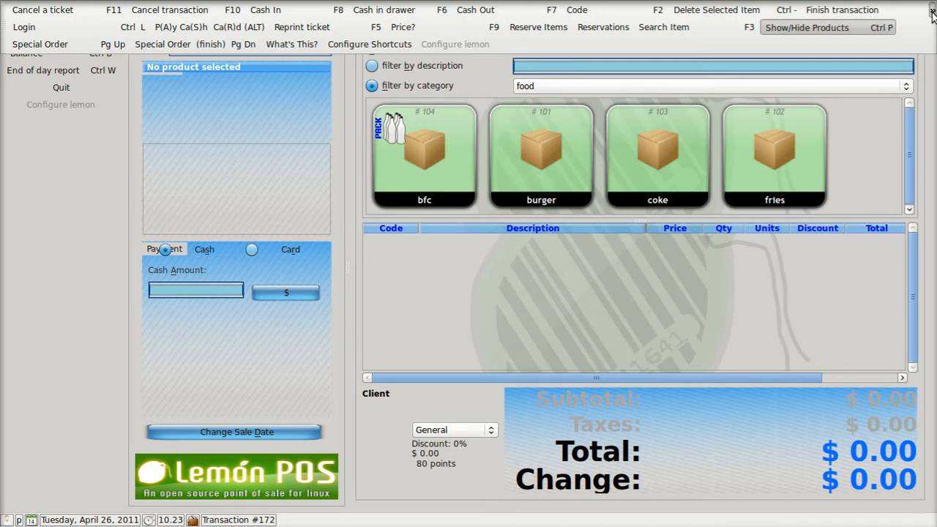
mouse_move(925, 22)
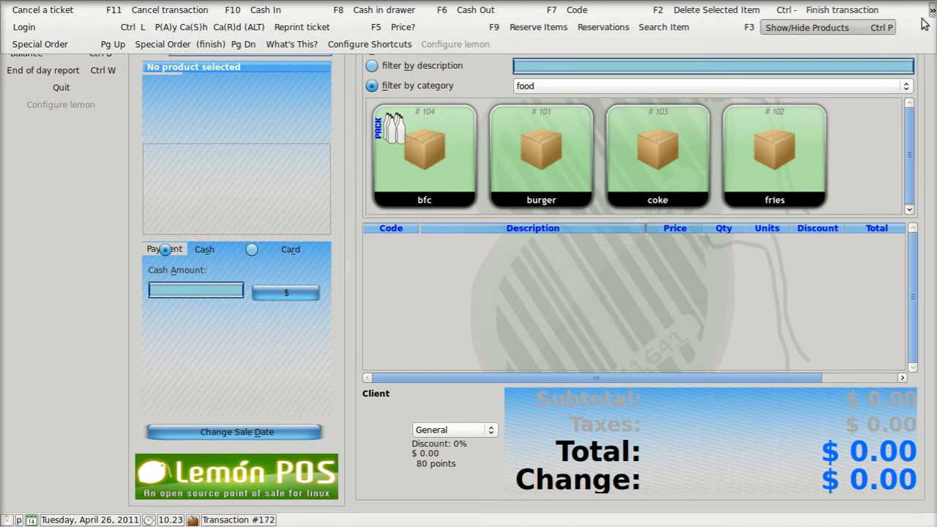
mouse_move(912, 41)
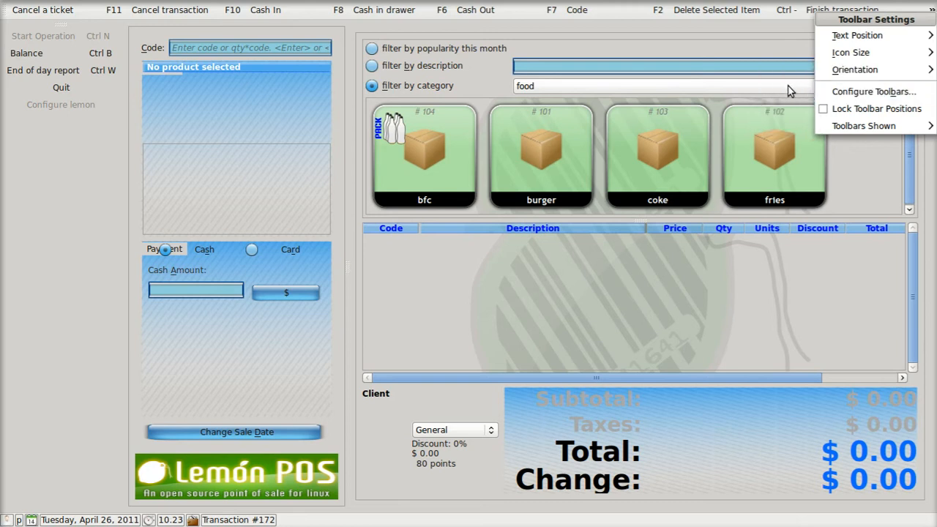
Step: Set the sales actions toolbar orientation back to Left
click(854, 69)
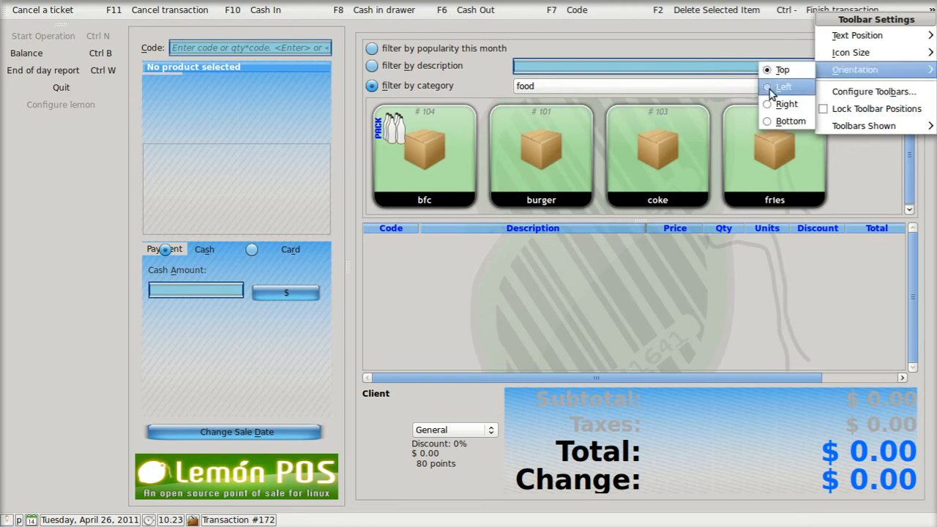
click(783, 87)
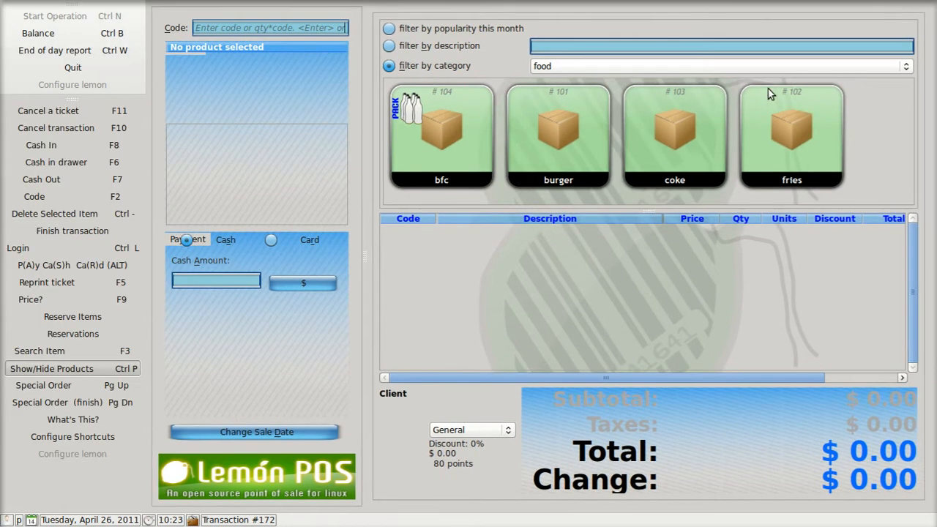
mouse_move(758, 99)
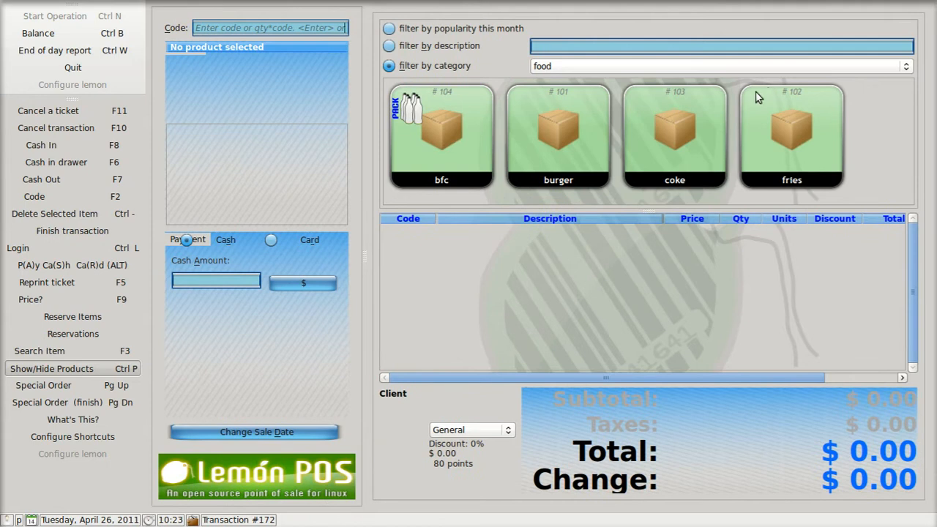
mouse_move(674, 180)
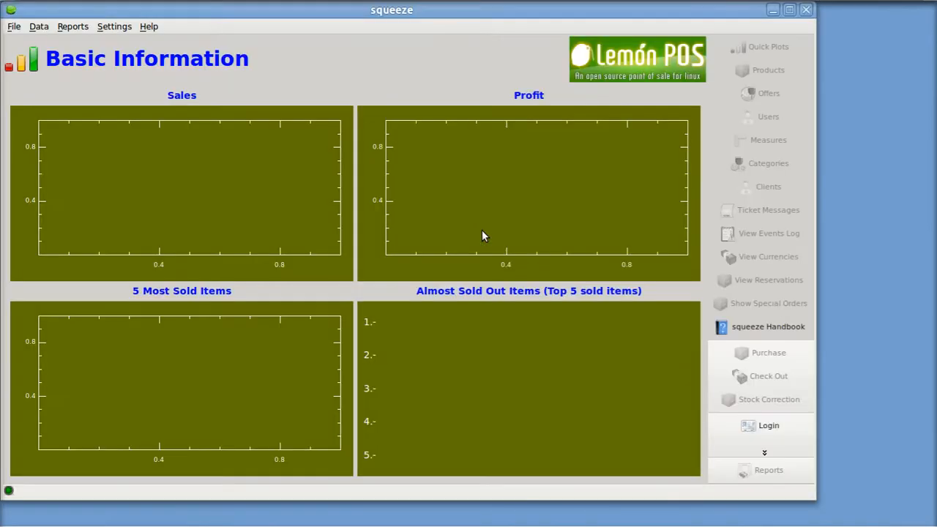
Step: Quit Lemon POS to bring up Squeeze
click(768, 46)
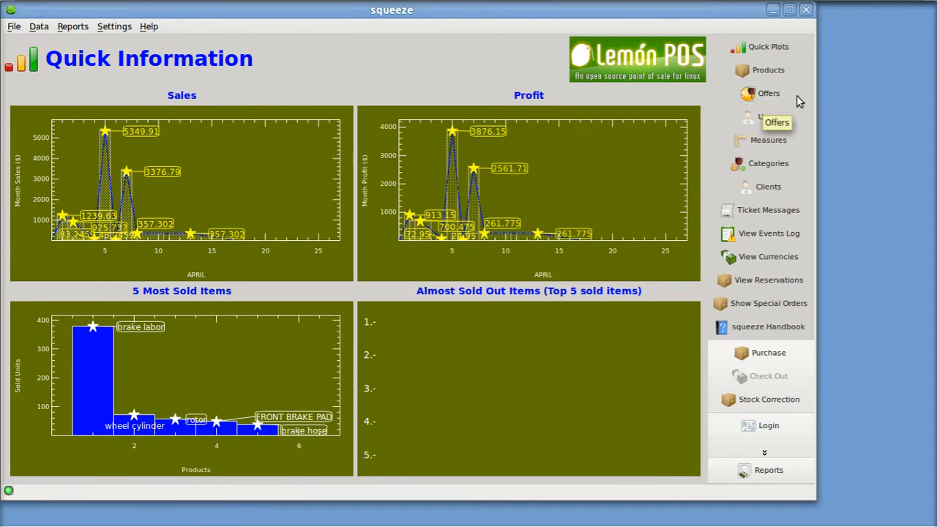
mouse_move(790, 46)
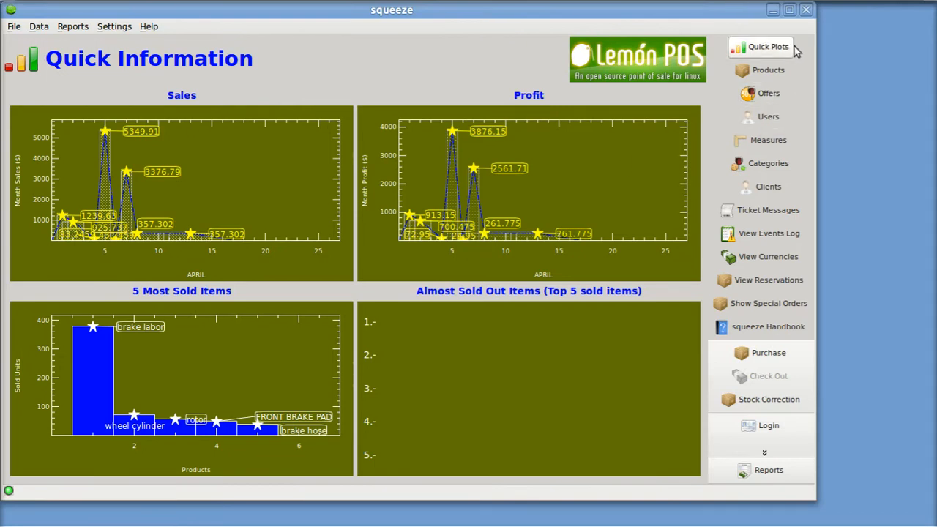
mouse_move(787, 489)
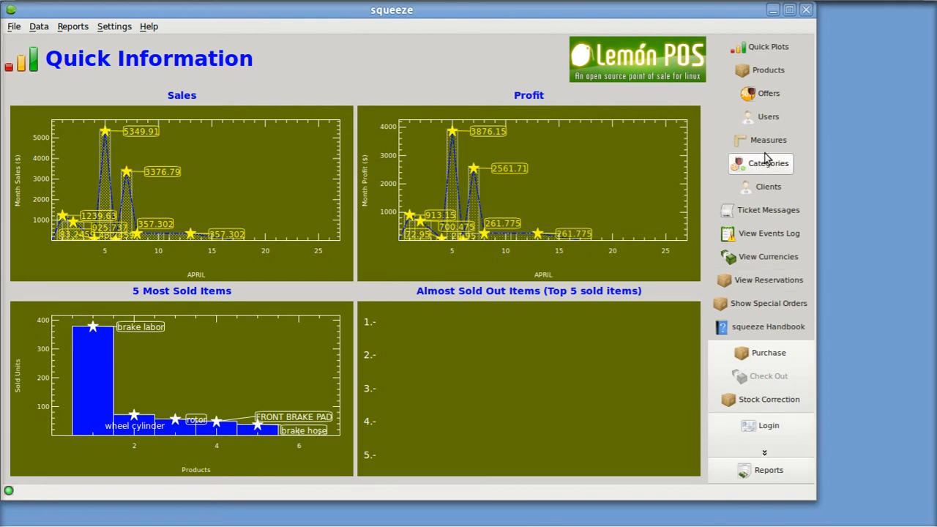
mouse_move(768, 69)
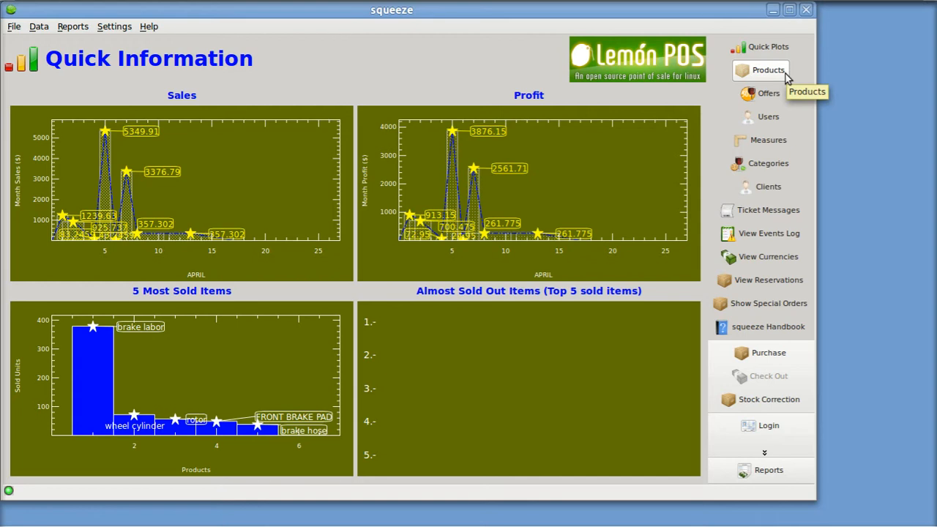
mouse_move(767, 139)
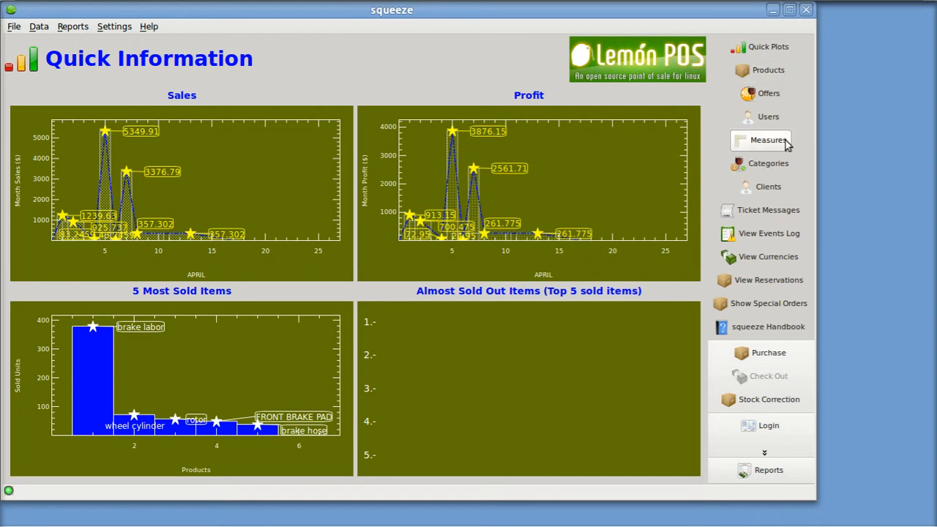
mouse_move(765, 140)
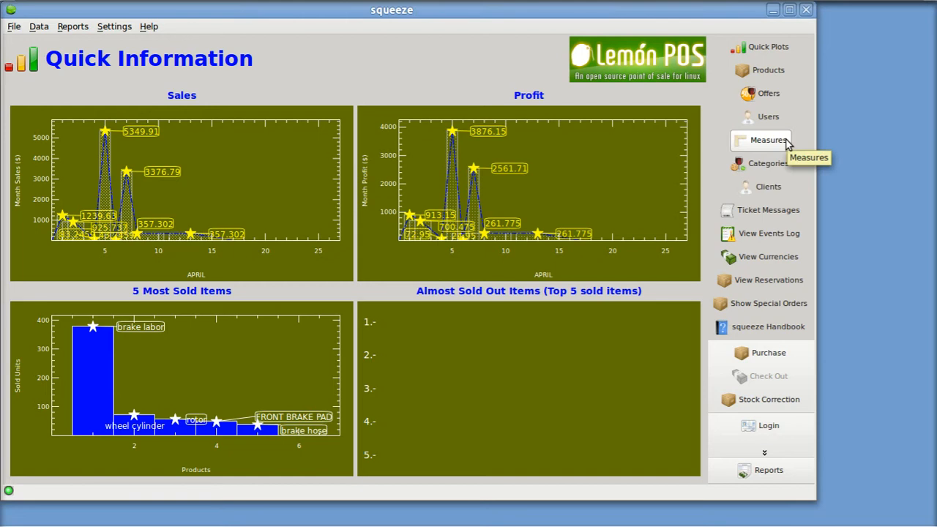
mouse_move(114, 27)
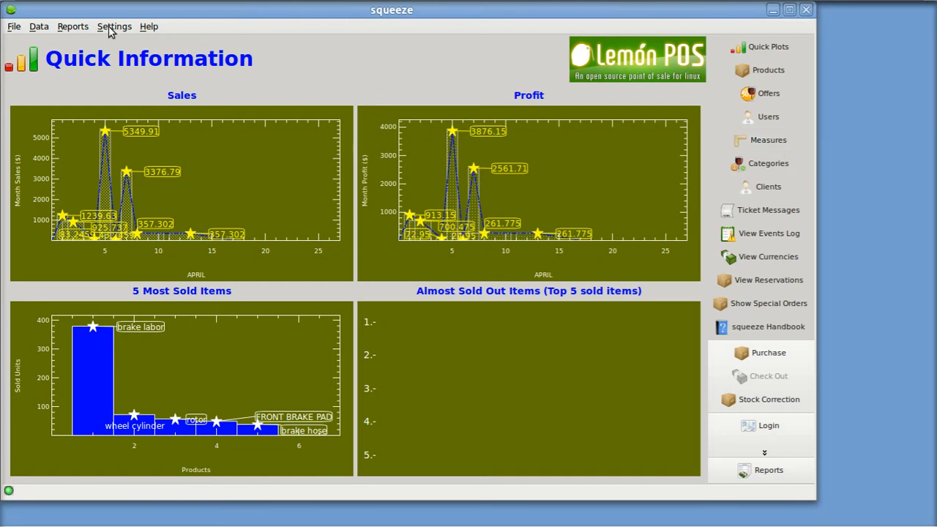
Step: Open the Squeeze Settings menu
click(114, 27)
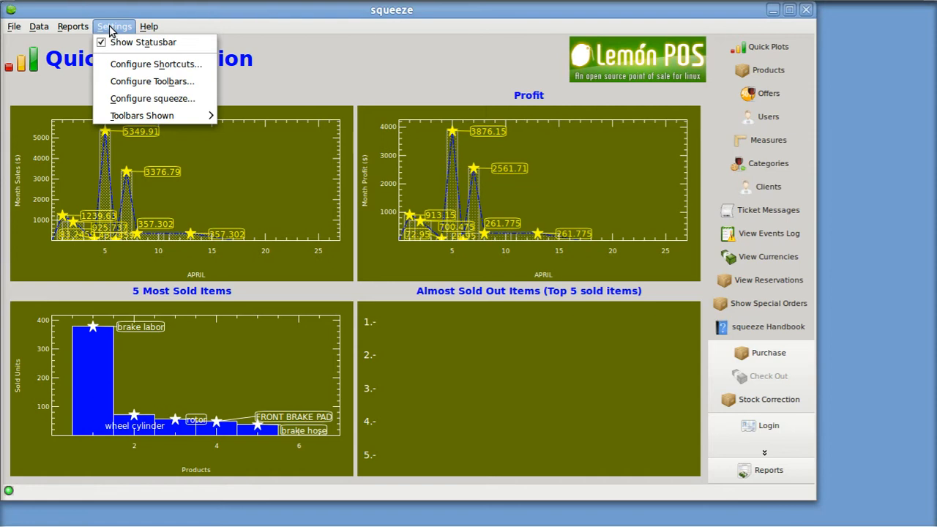
Step: Browse Squeeze's Reports, Data, Settings and Help menus, then quit Squeeze via File > Quit
click(71, 27)
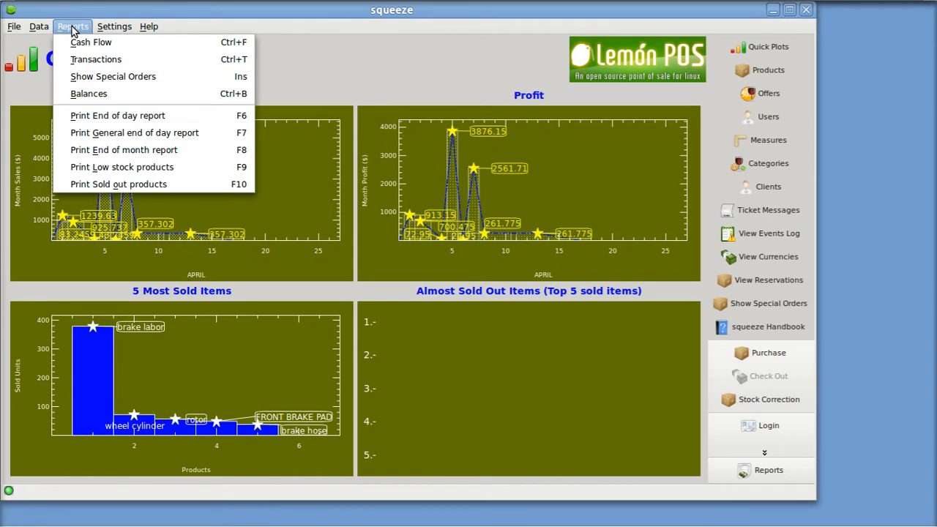
click(39, 27)
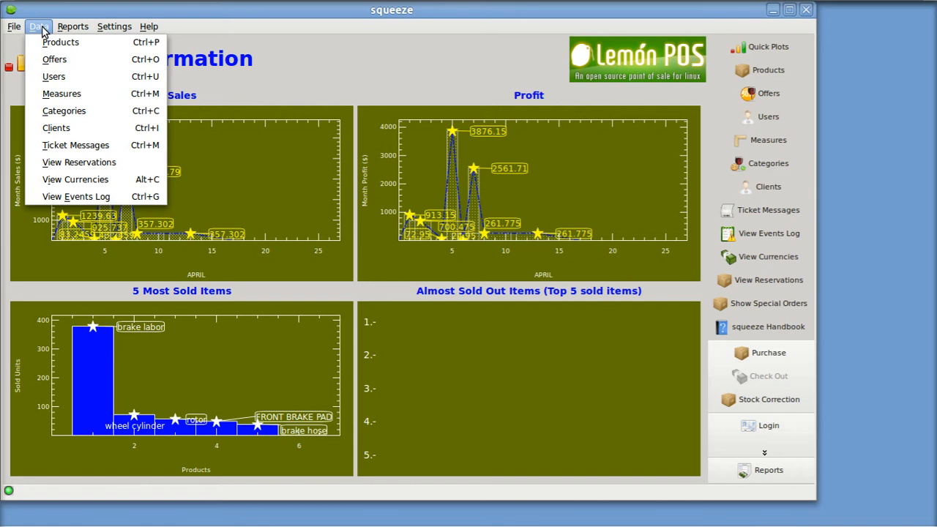
click(114, 26)
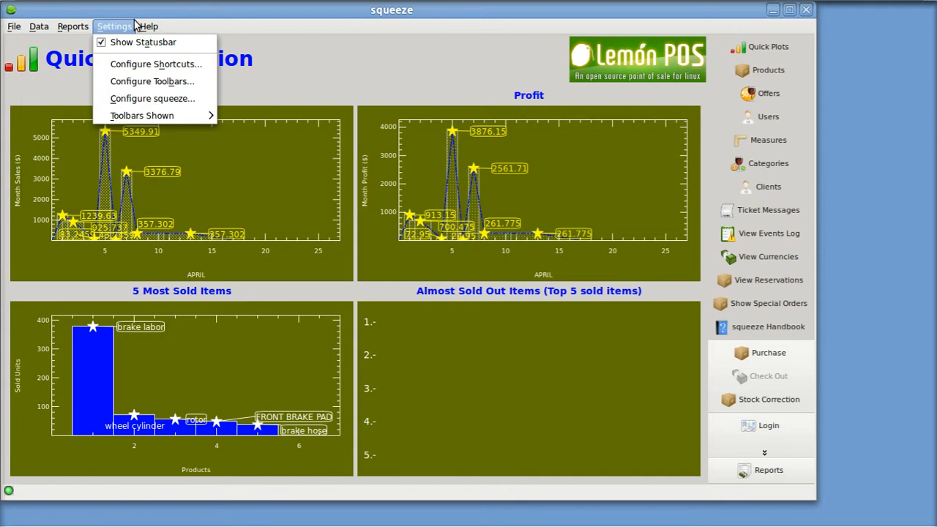
click(149, 27)
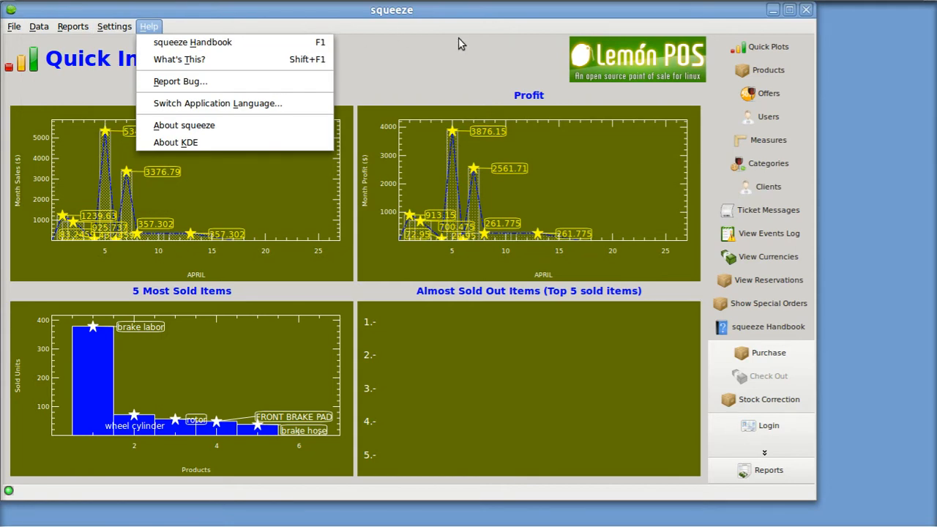
click(13, 26)
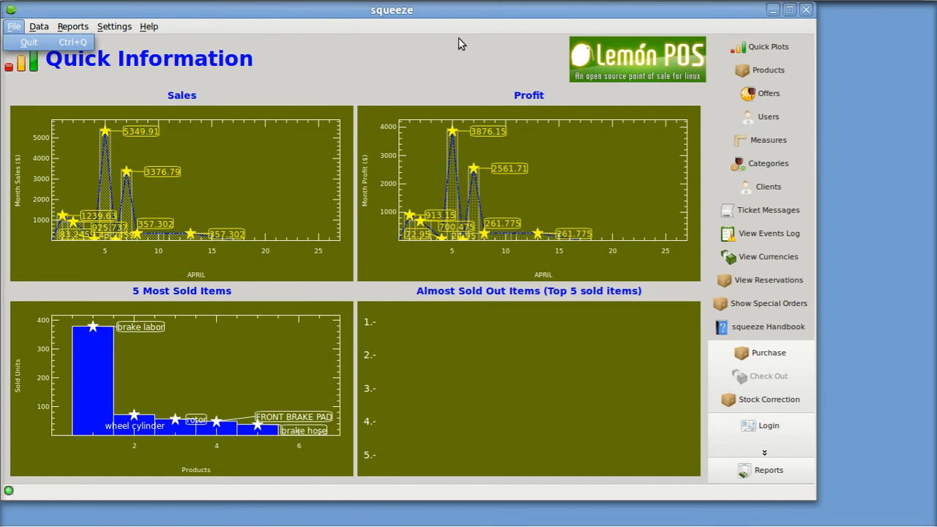
click(461, 42)
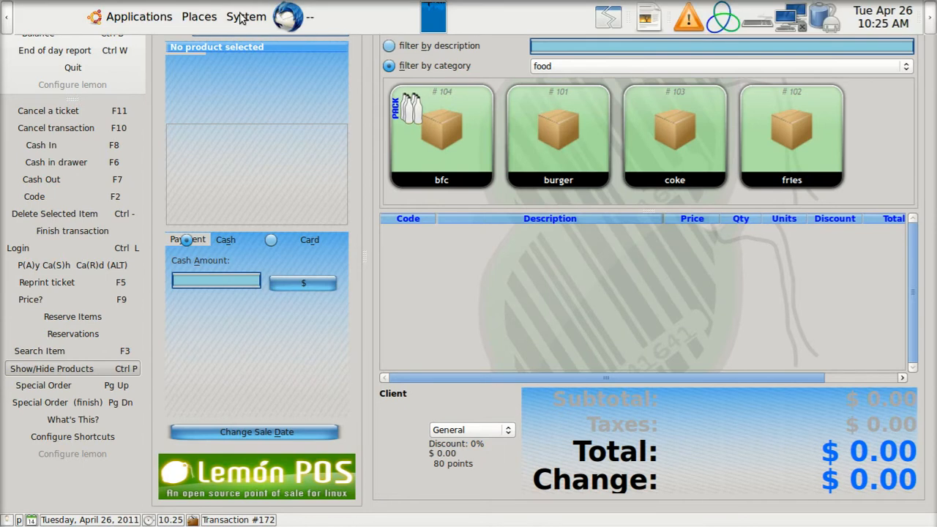
Step: Open System > Preferences > Keyboard Shortcuts from the GNOME top panel
click(246, 16)
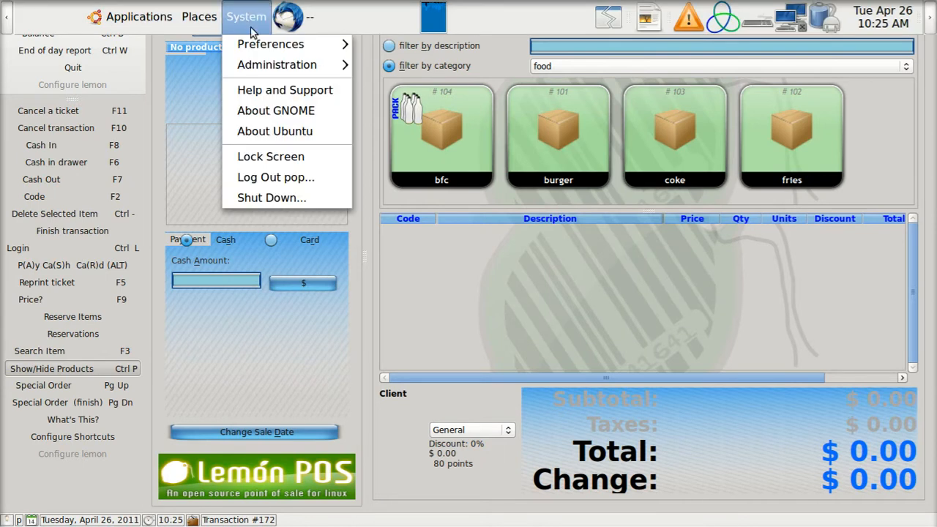
click(270, 44)
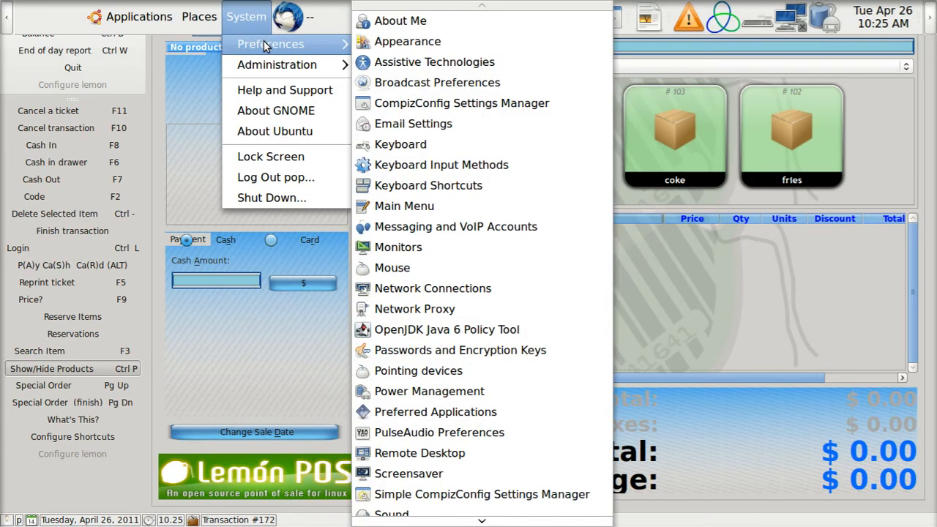
mouse_move(461, 144)
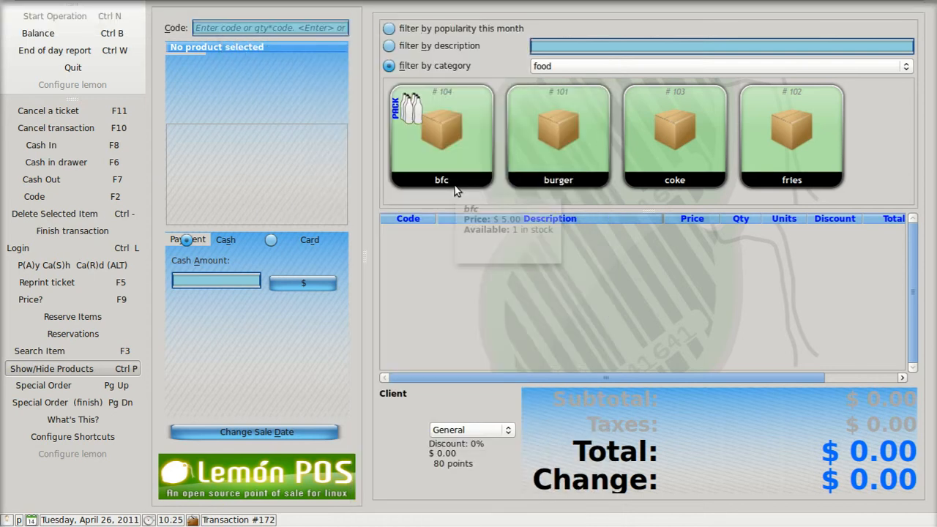
click(72, 436)
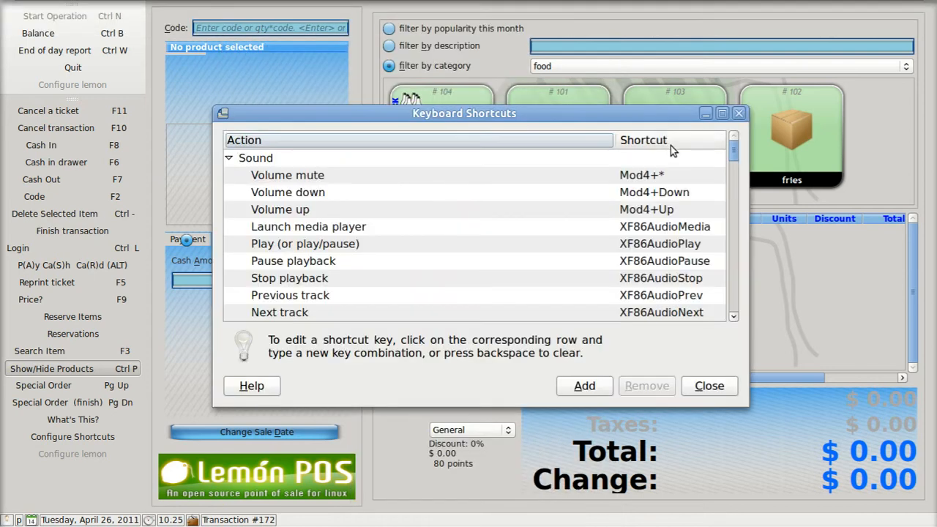
Step: Maximize Keyboard Shortcuts and collapse the Sound, Desktop and Accessibility groups
click(720, 113)
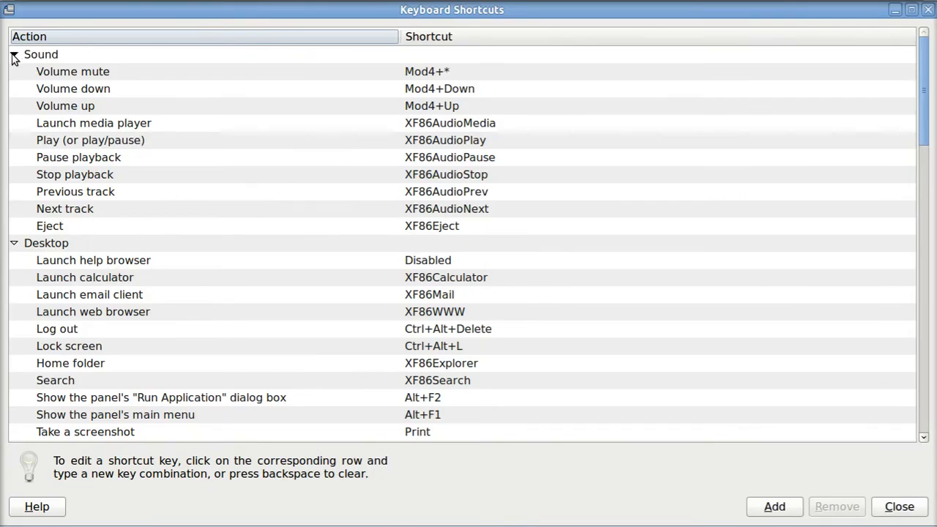
click(13, 54)
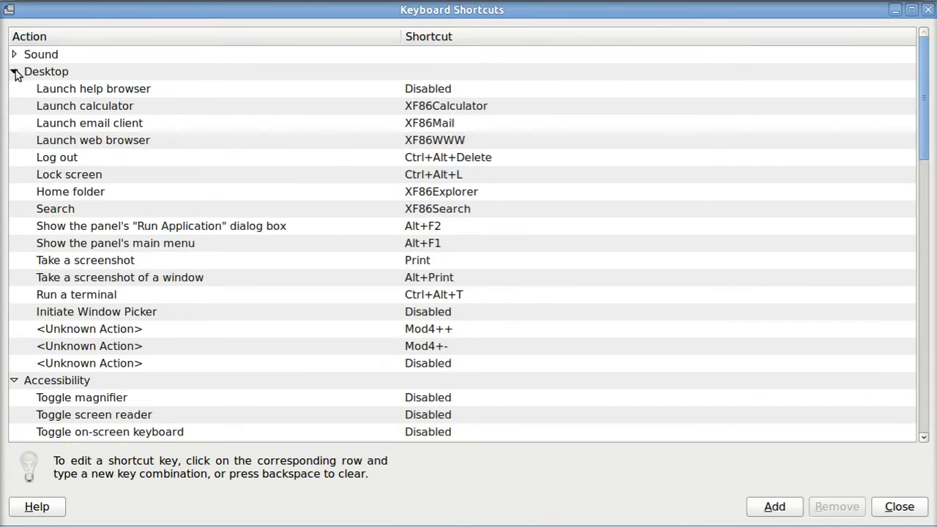
click(13, 71)
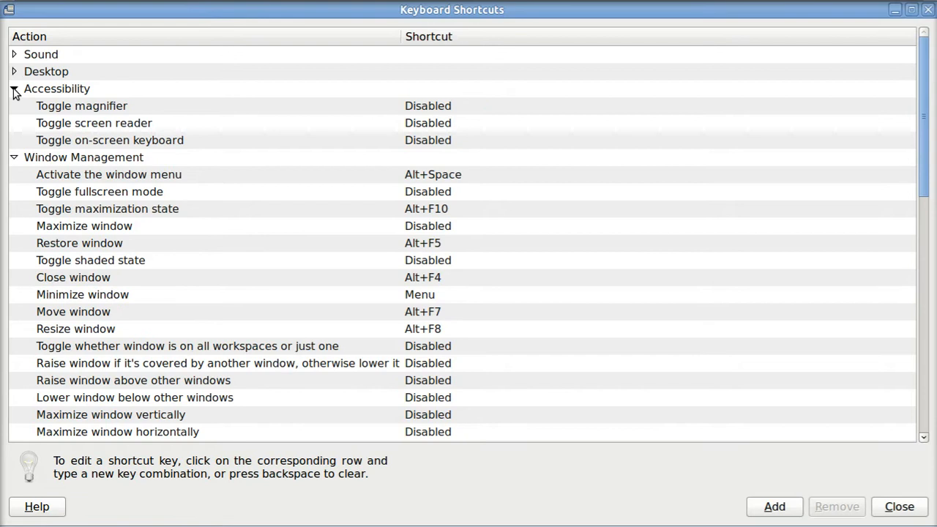
click(13, 88)
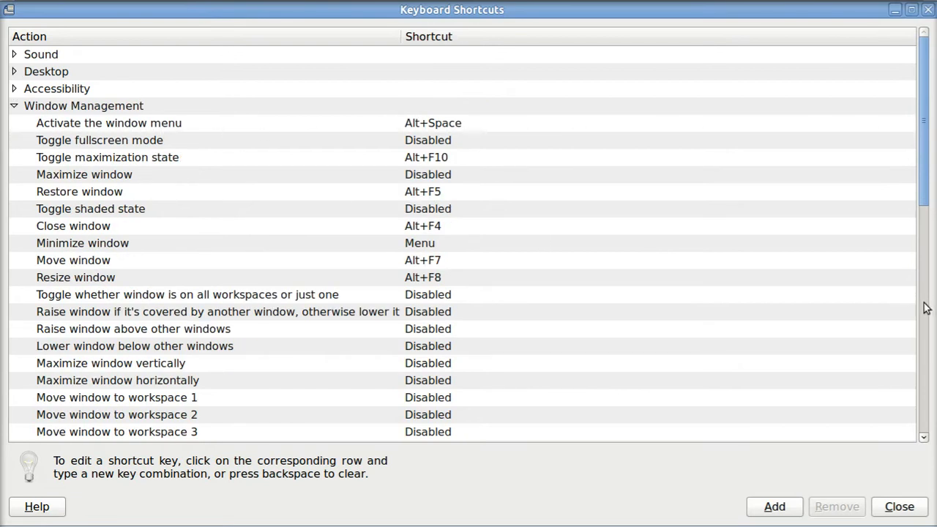
Step: Scroll down to the workspace move and switch shortcuts, ending at Ctrl+Alt+Down
scroll(down, 3)
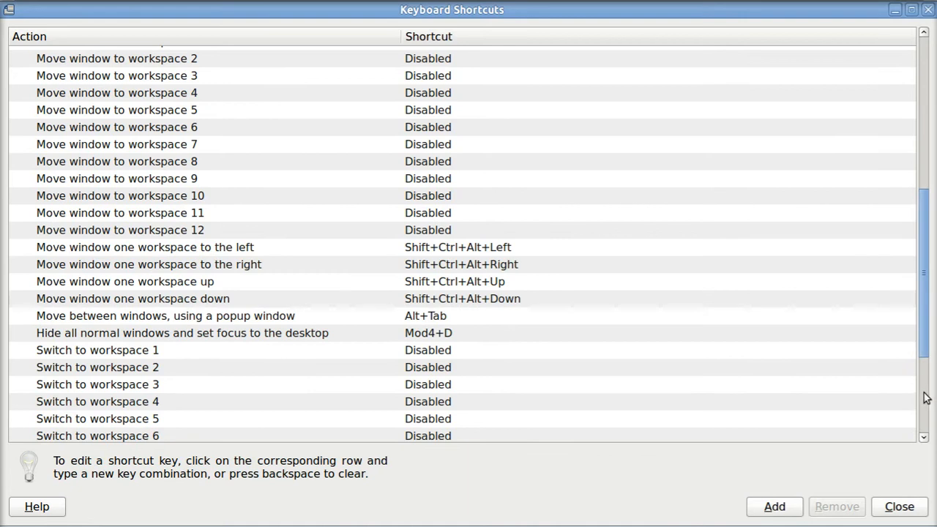
scroll(down, 3)
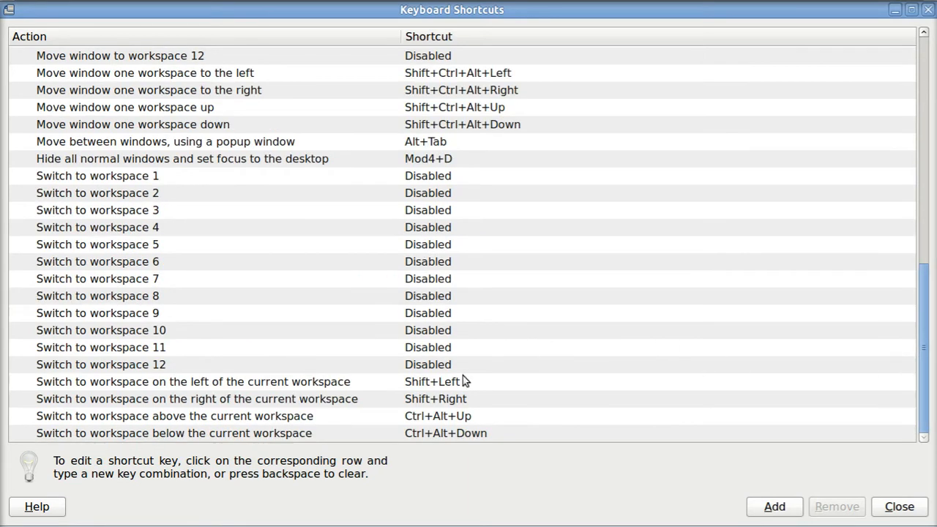
mouse_move(174, 392)
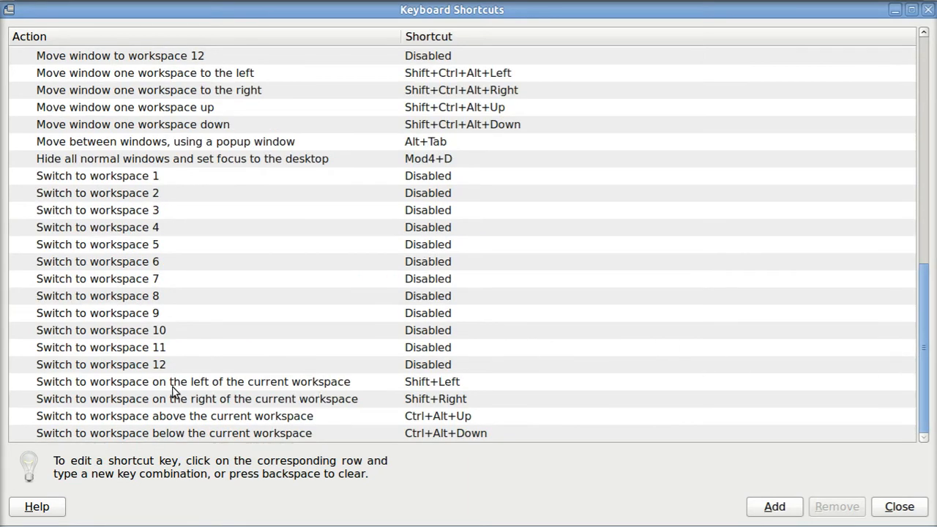
mouse_move(184, 407)
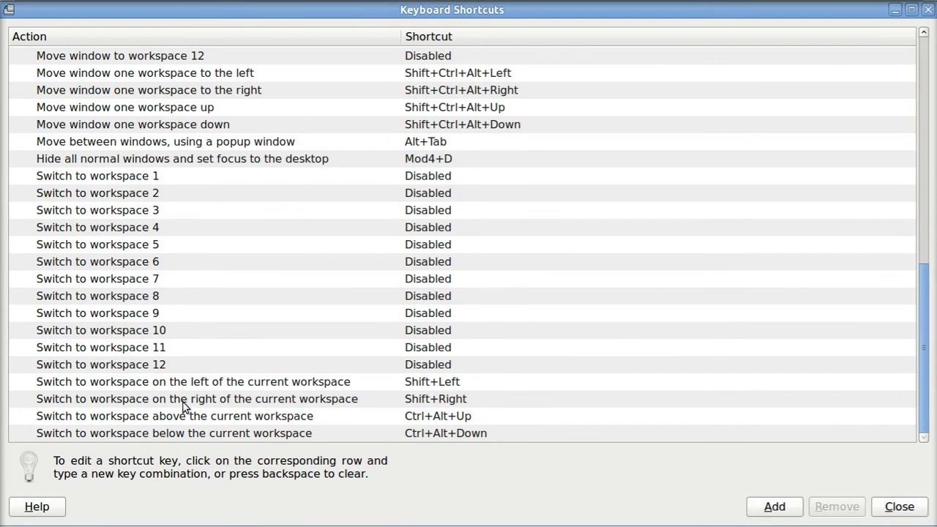
mouse_move(447, 390)
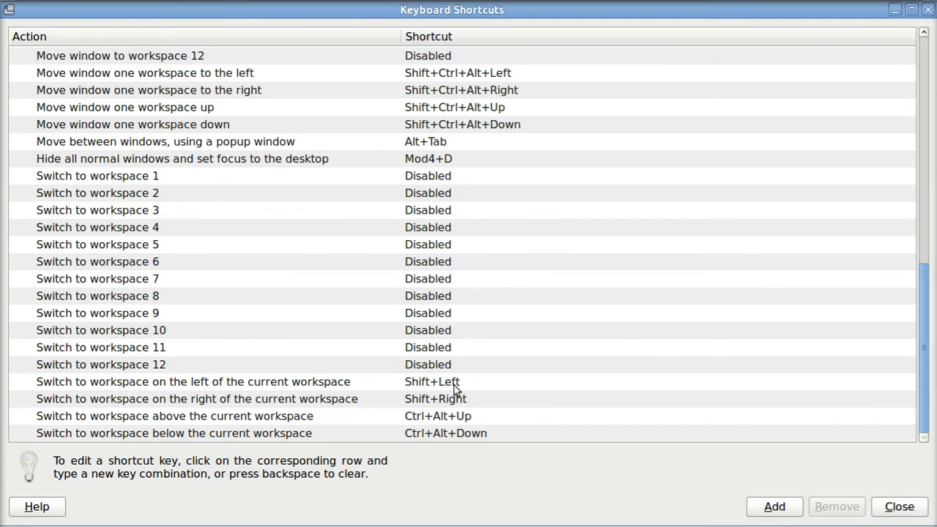
mouse_move(472, 406)
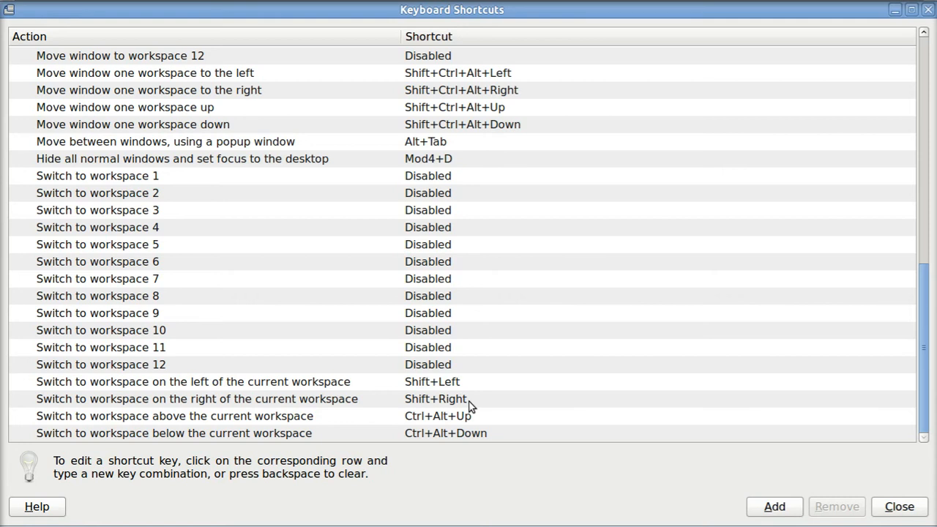
mouse_move(432, 386)
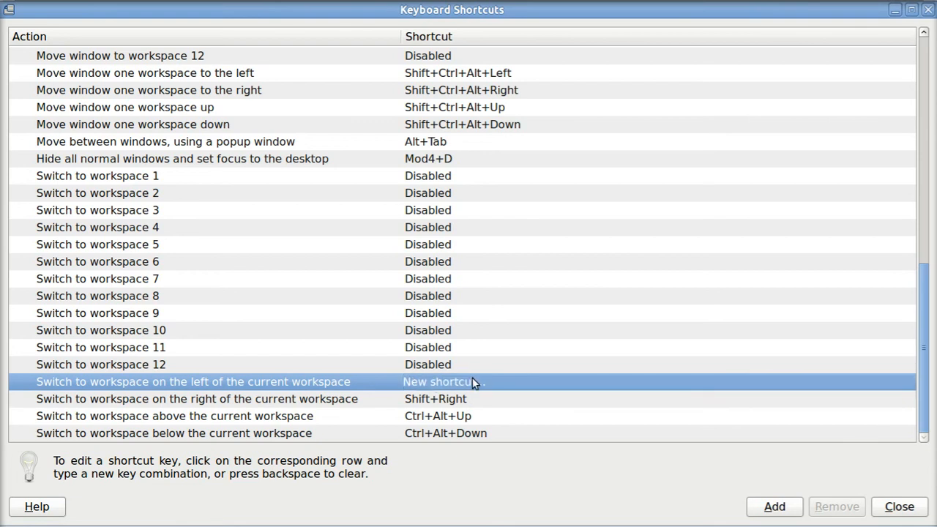
mouse_move(515, 388)
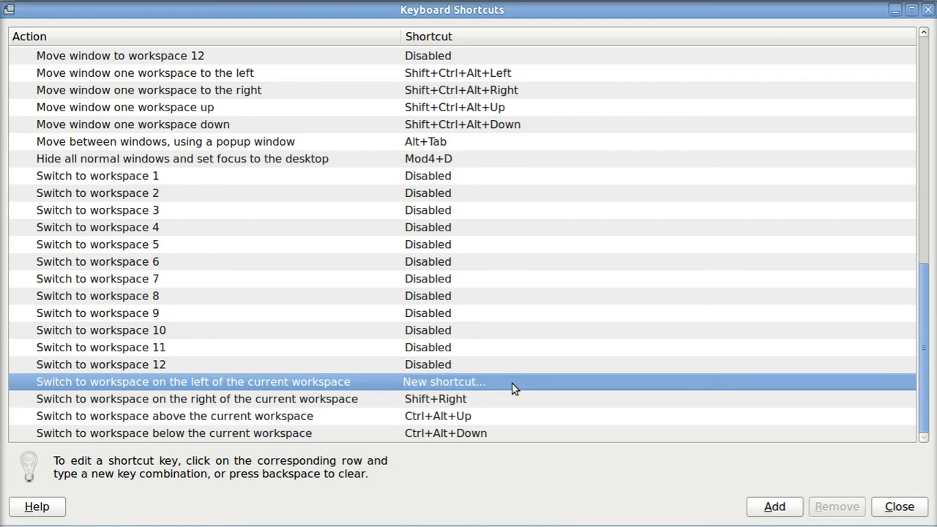
Step: Assign Shift+Left to switching to the left workspace, then close Keyboard Shortcuts
key(Shift+Left)
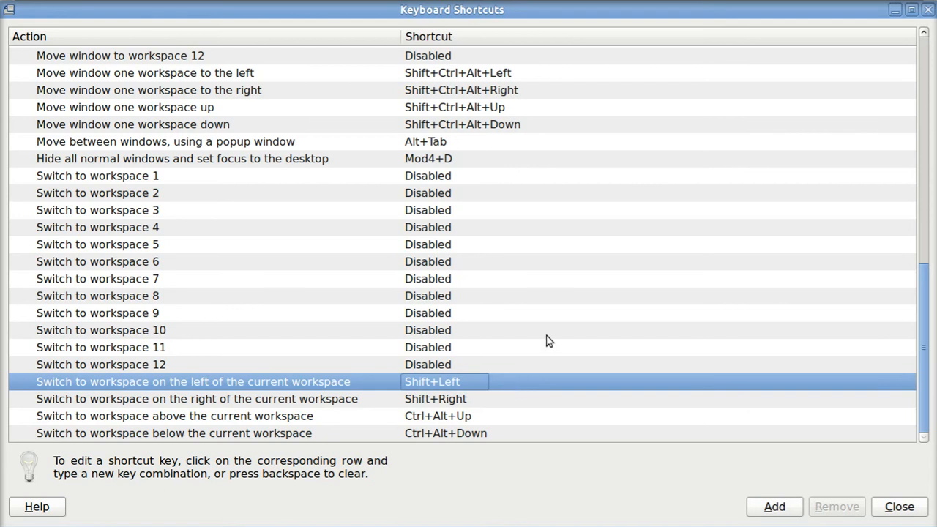
click(100, 330)
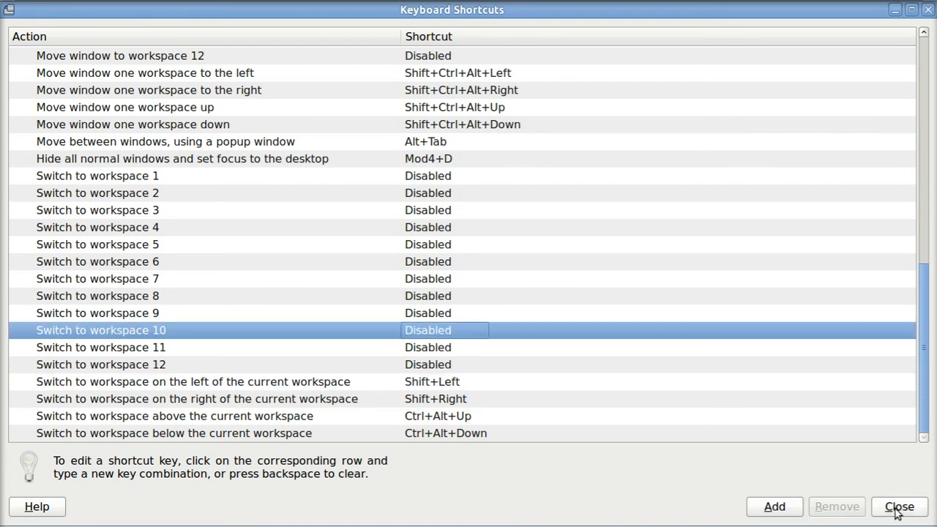
click(899, 507)
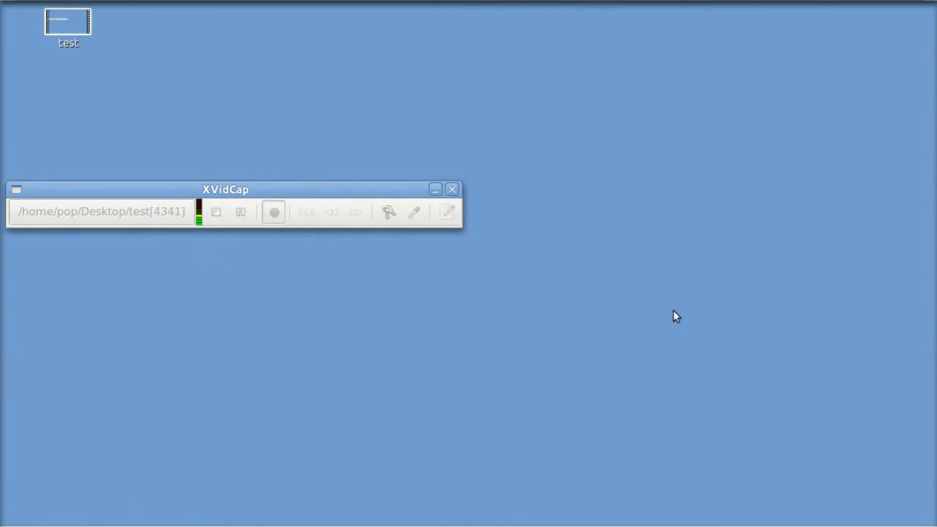
mouse_move(592, 306)
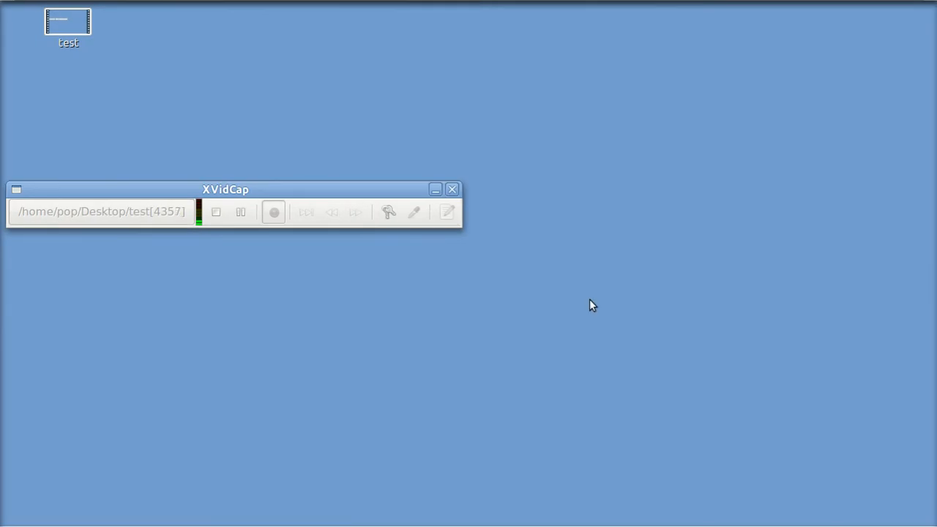